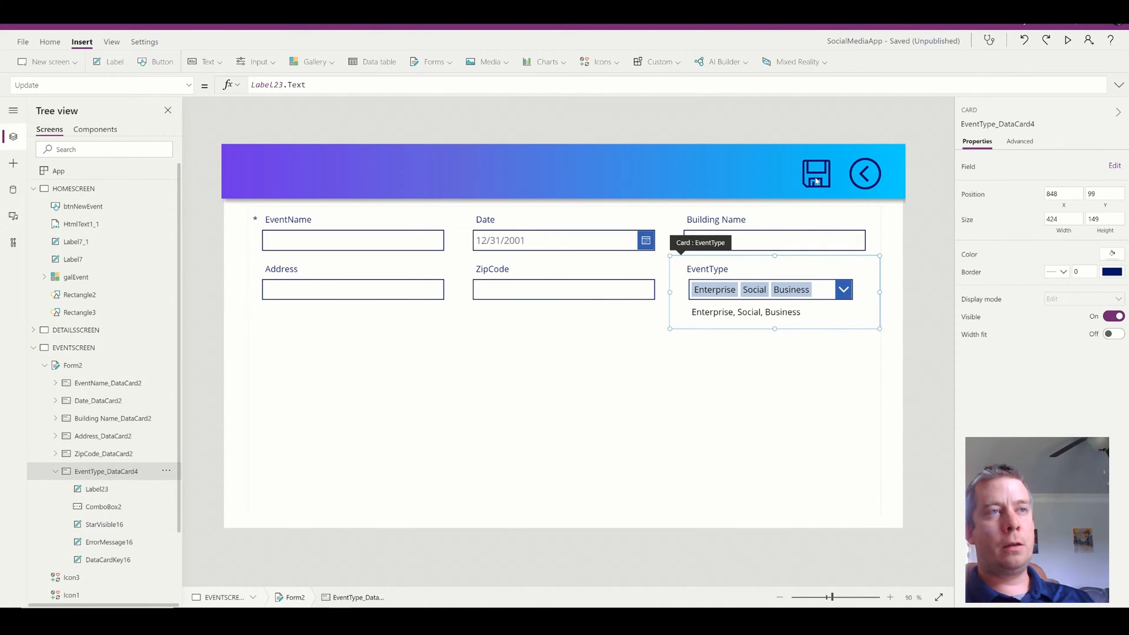
# - Delete the old Event Name, Event Type, Date, Building, Address and Zip Code controls
pyautogui.click(815, 173)
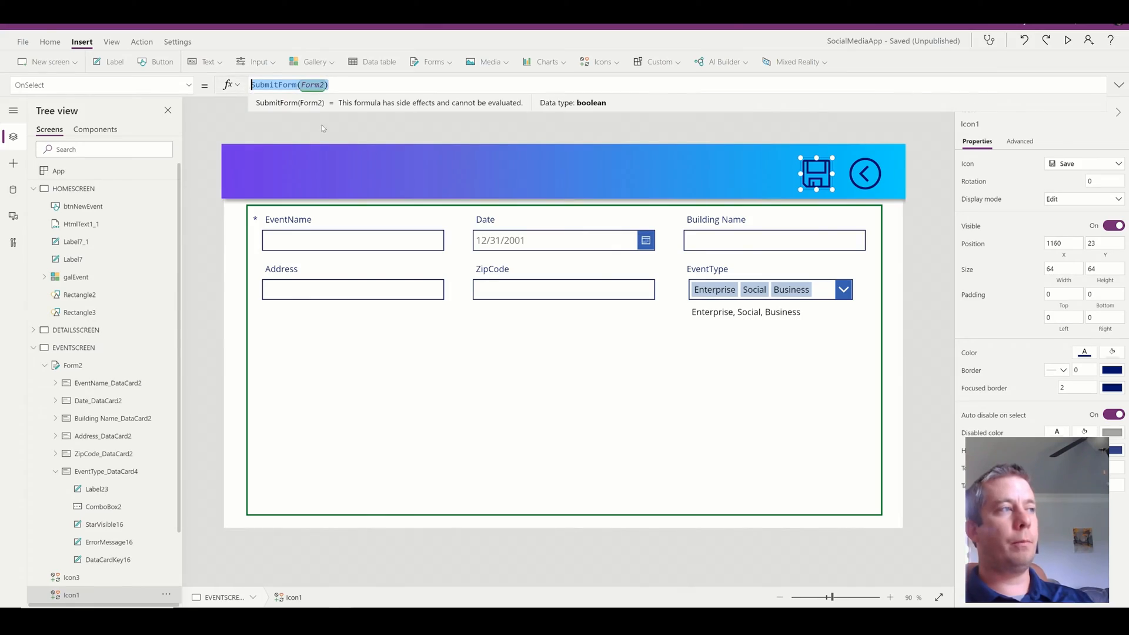
pyautogui.click(73, 347)
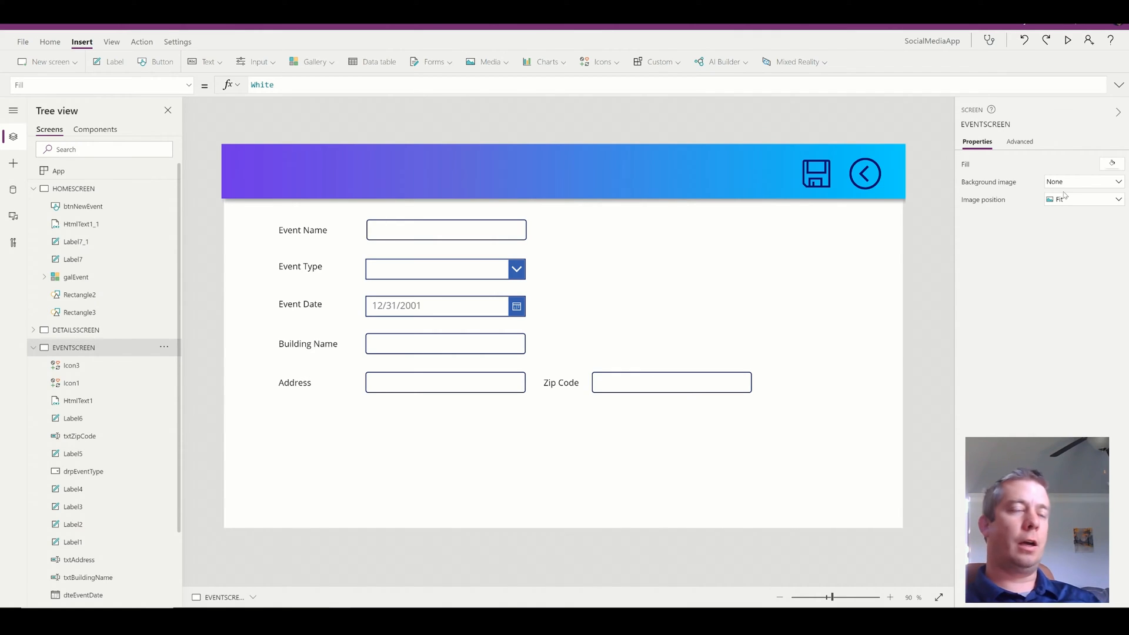
pyautogui.moveTo(719, 299)
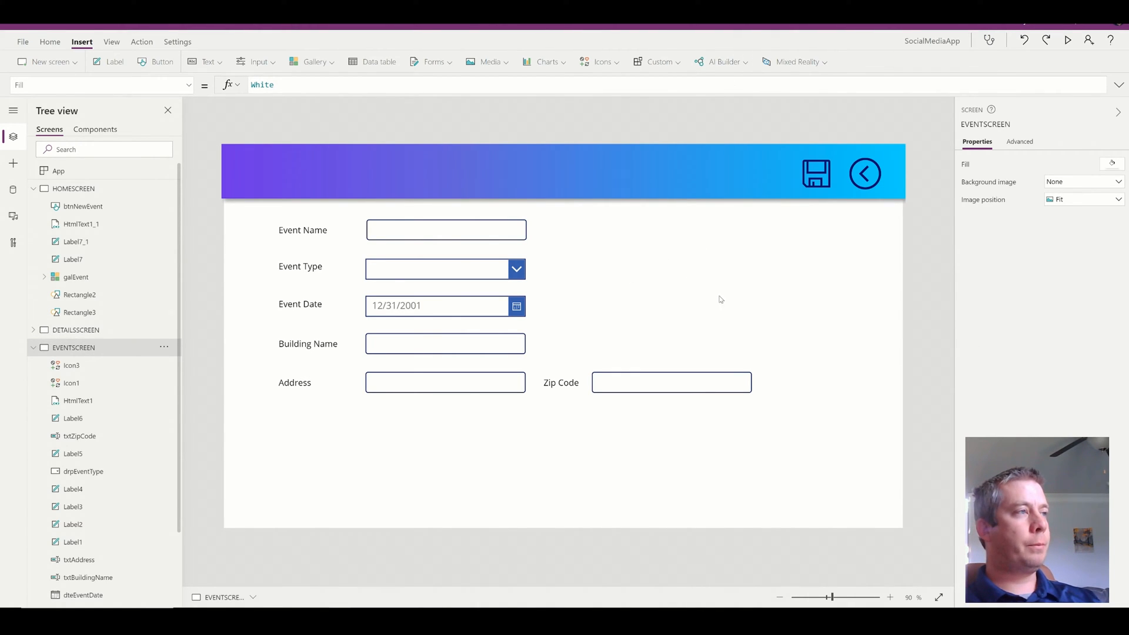
pyautogui.click(815, 173)
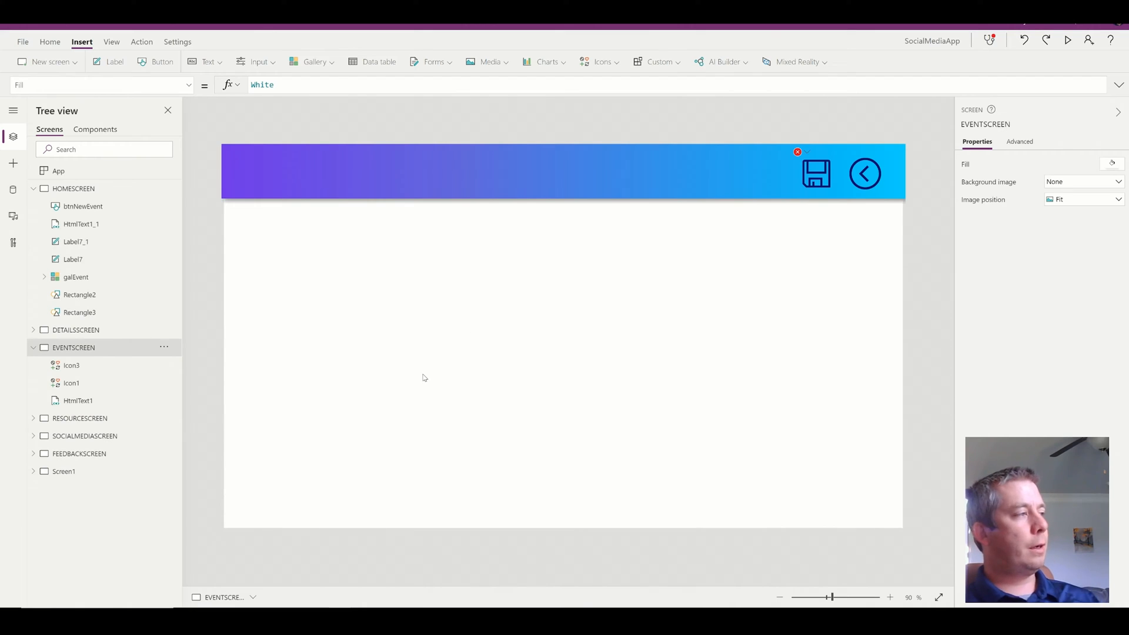
# - Insert an edit form and choose the SharePoint Events list as its data source
pyautogui.click(432, 62)
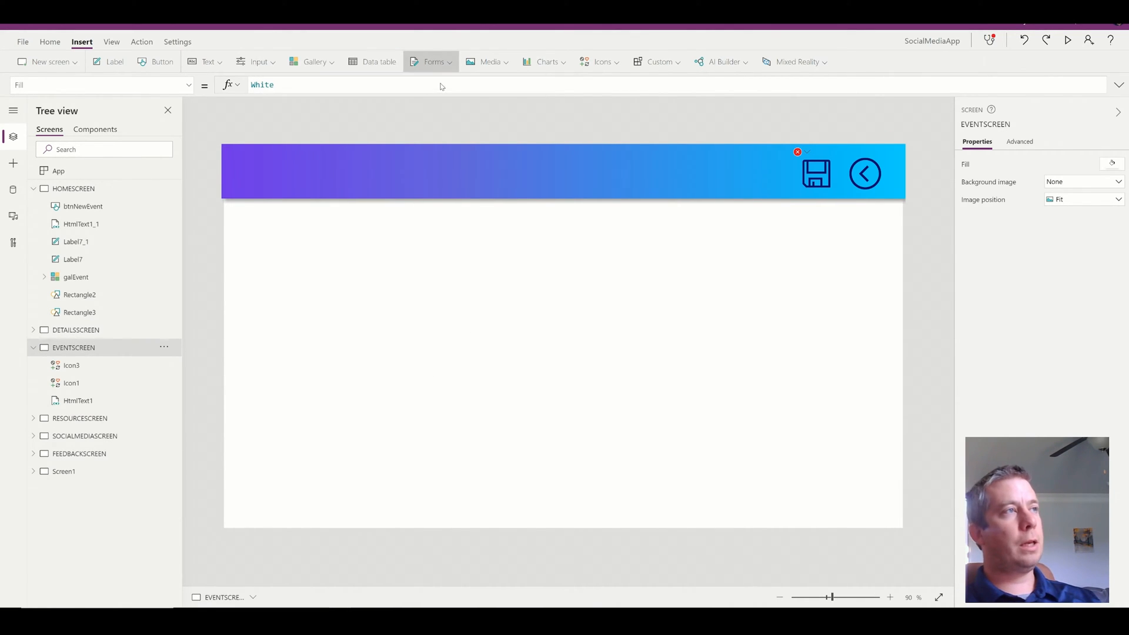
pyautogui.click(433, 62)
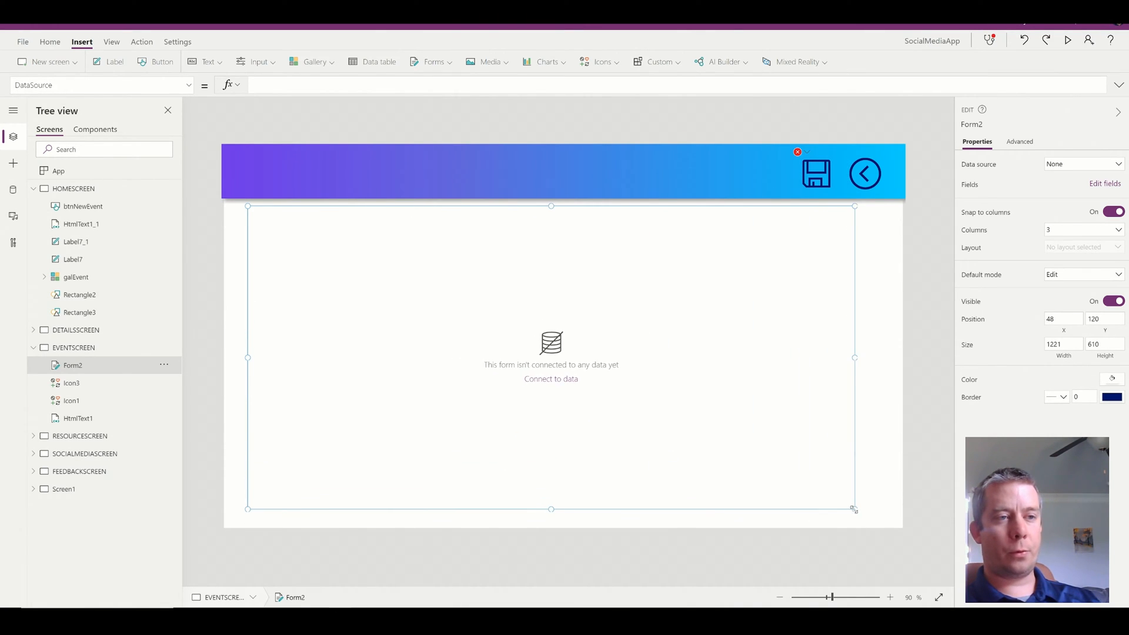
pyautogui.click(1082, 164)
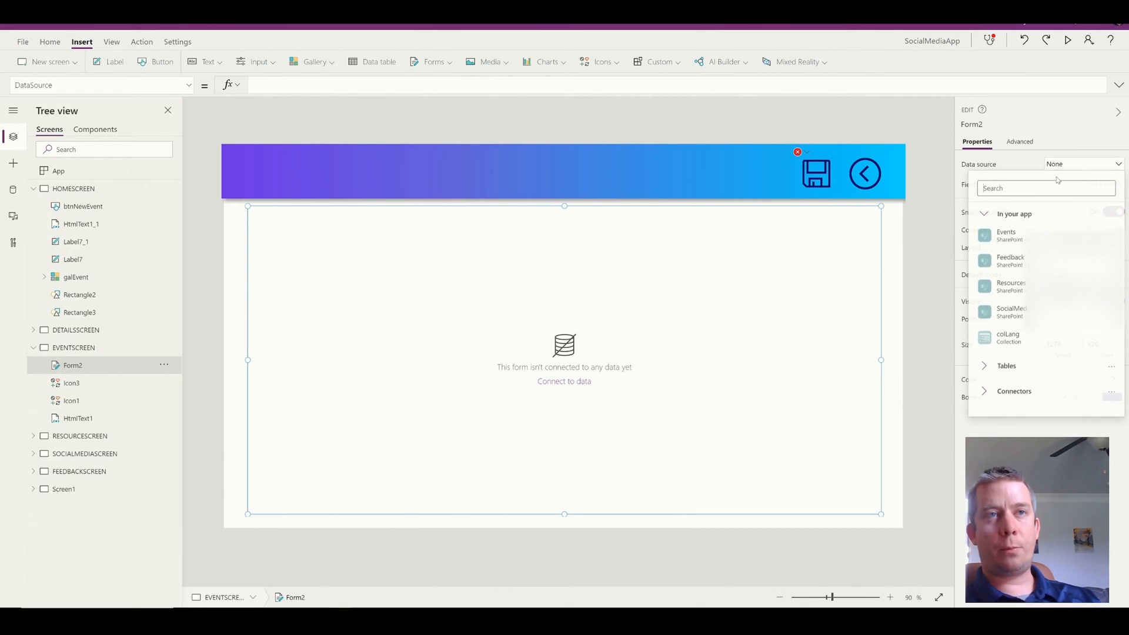
pyautogui.click(1006, 234)
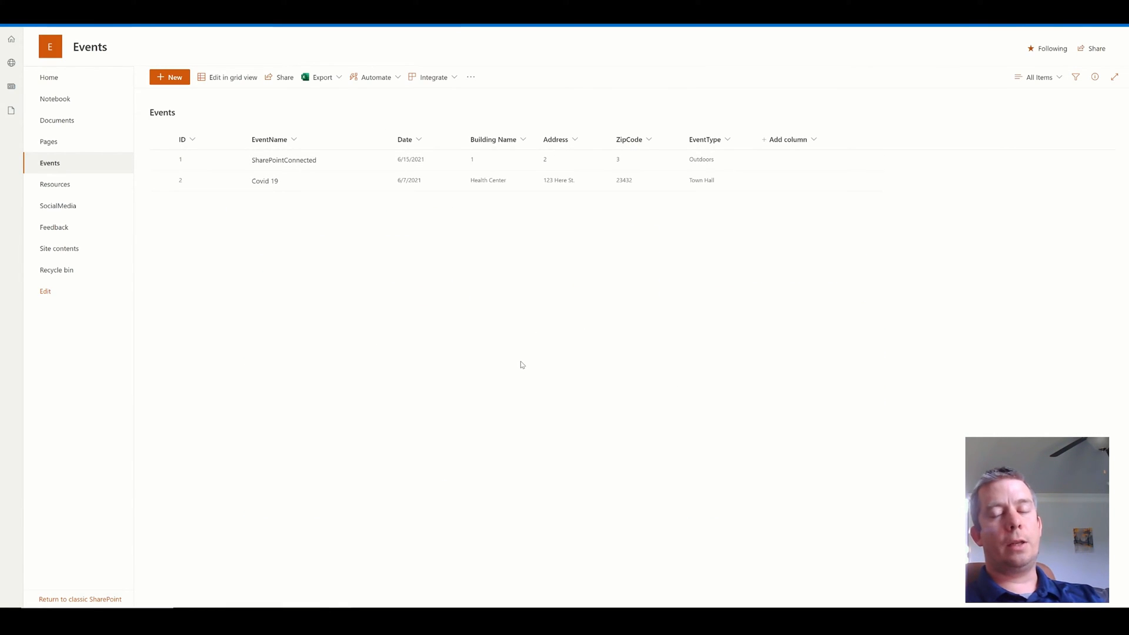
pyautogui.moveTo(277, 180)
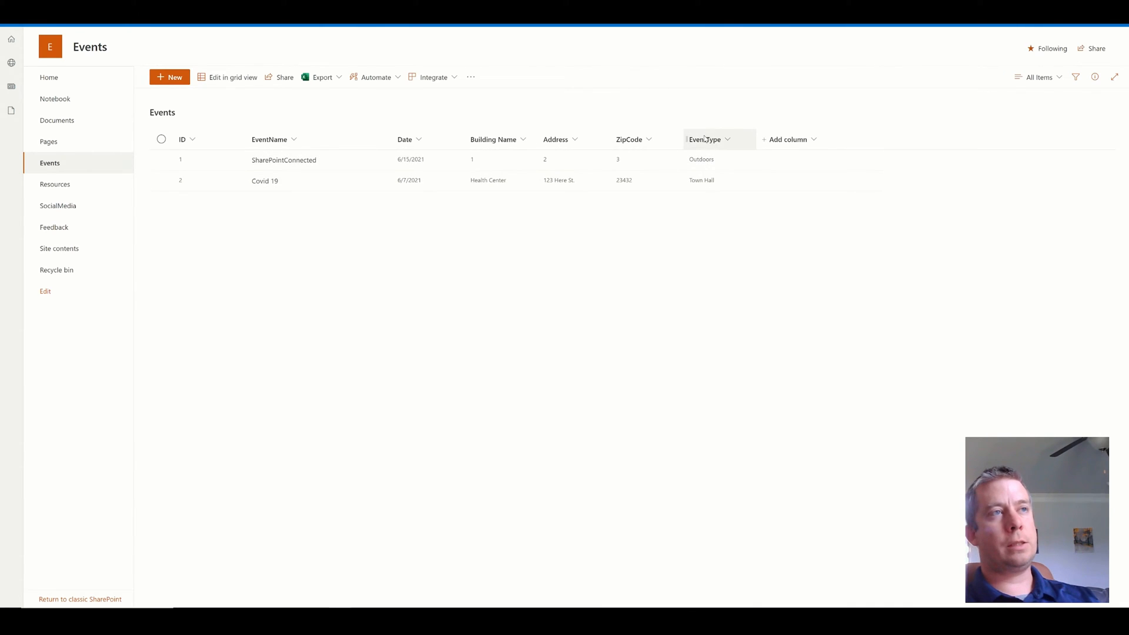
pyautogui.moveTo(902, 356)
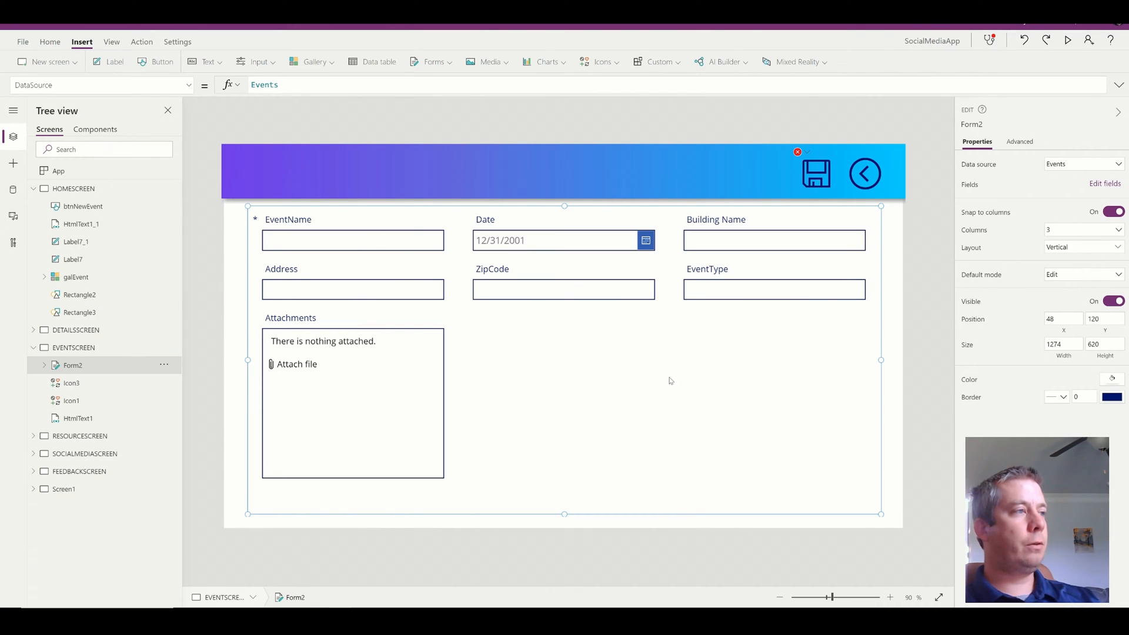
# - Delete the Attachments card from Form2 and reselect the form
pyautogui.click(353, 404)
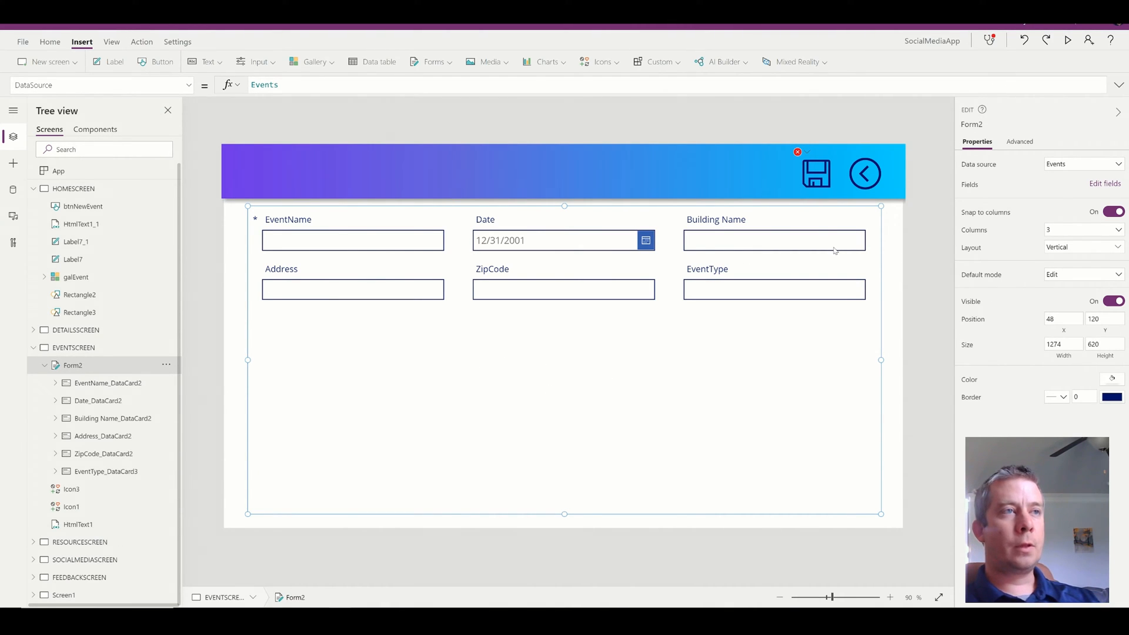
pyautogui.moveTo(722, 296)
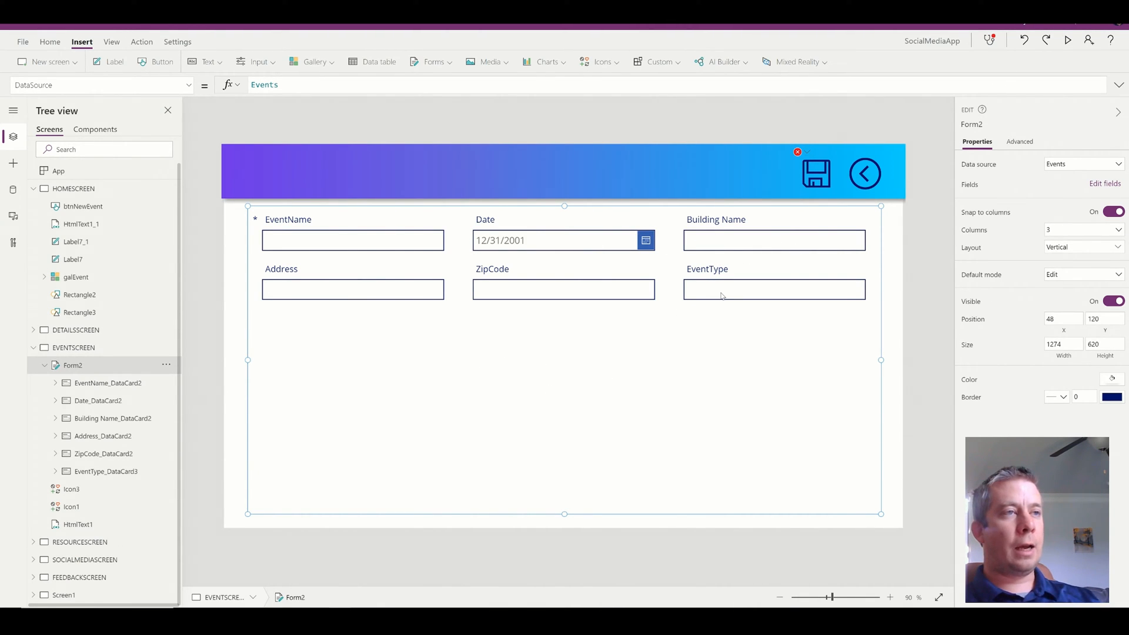
pyautogui.moveTo(864, 495)
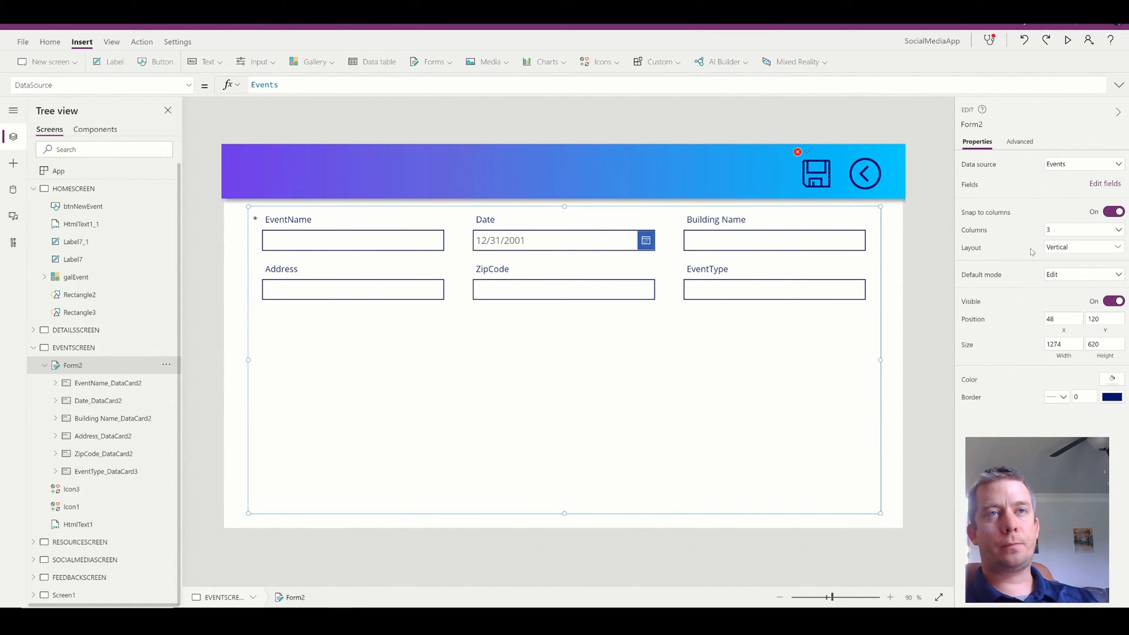
pyautogui.moveTo(879, 139)
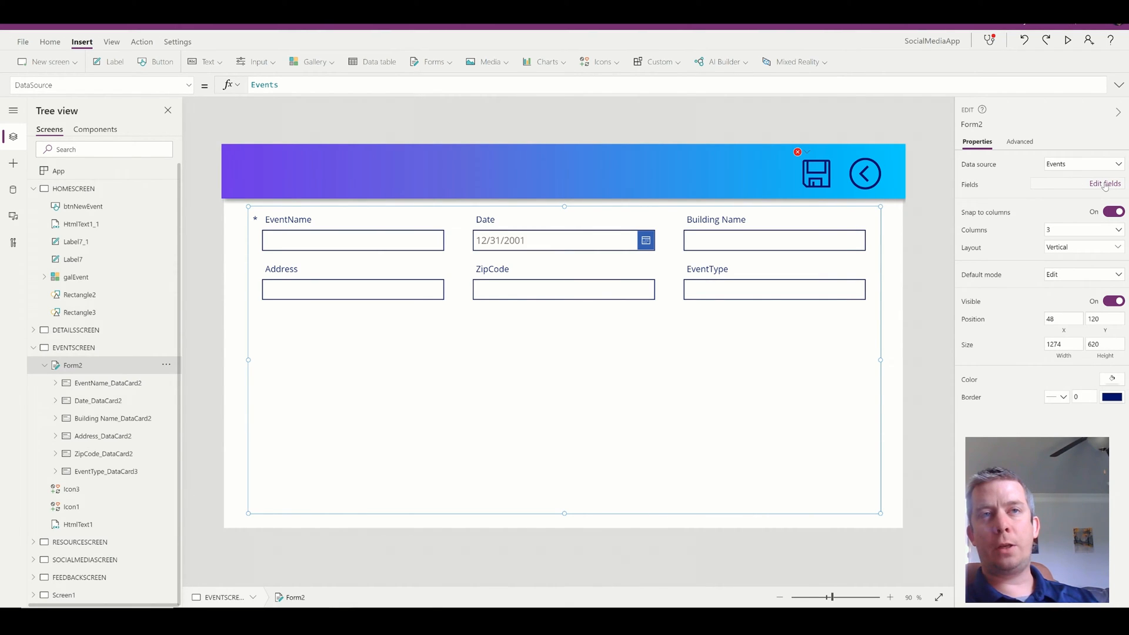
pyautogui.moveTo(1104, 183)
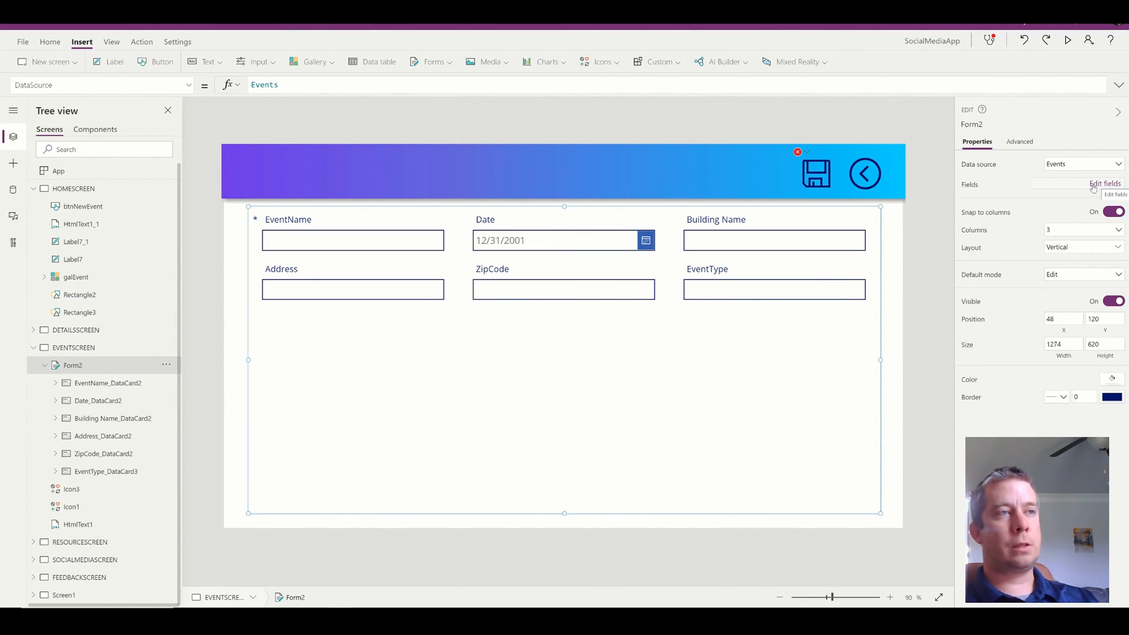
pyautogui.click(774, 288)
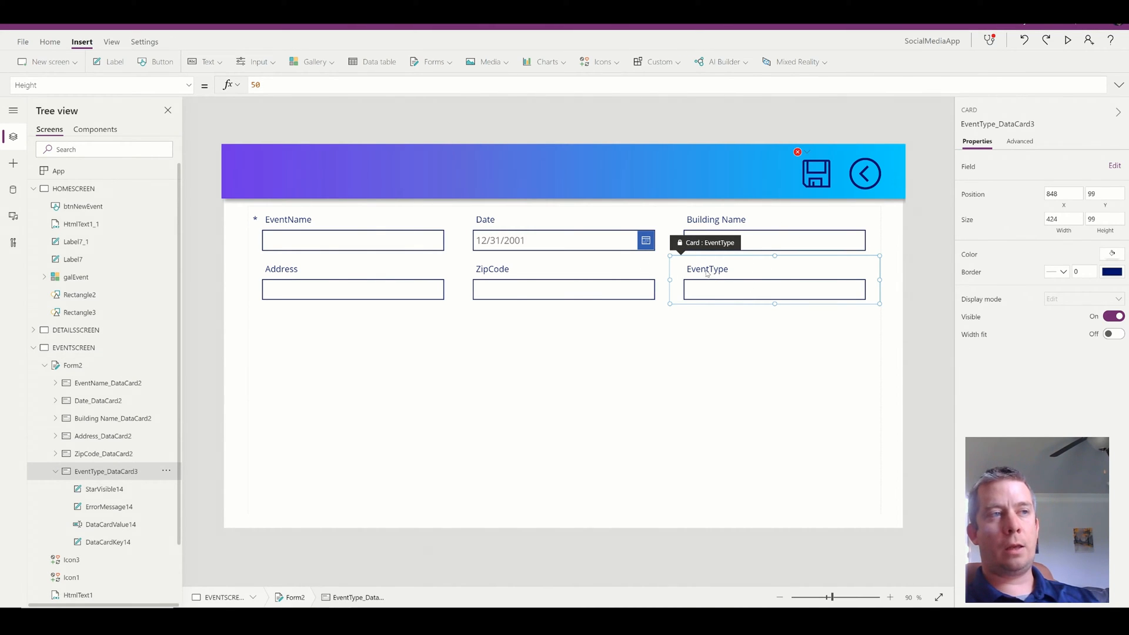
pyautogui.moveTo(835, 440)
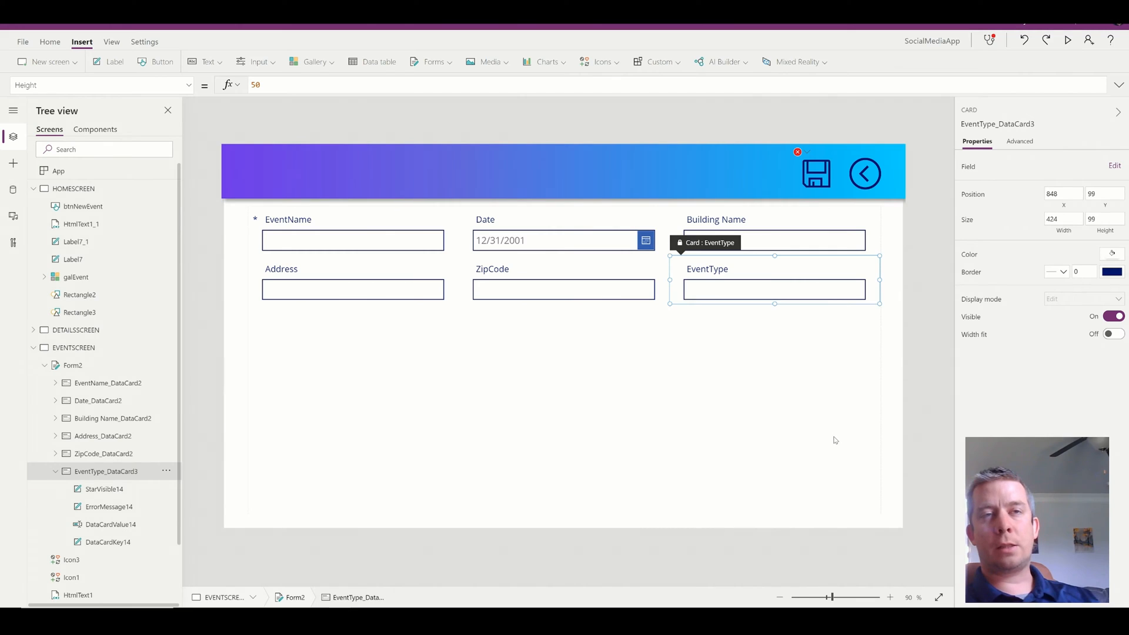
pyautogui.moveTo(830, 454)
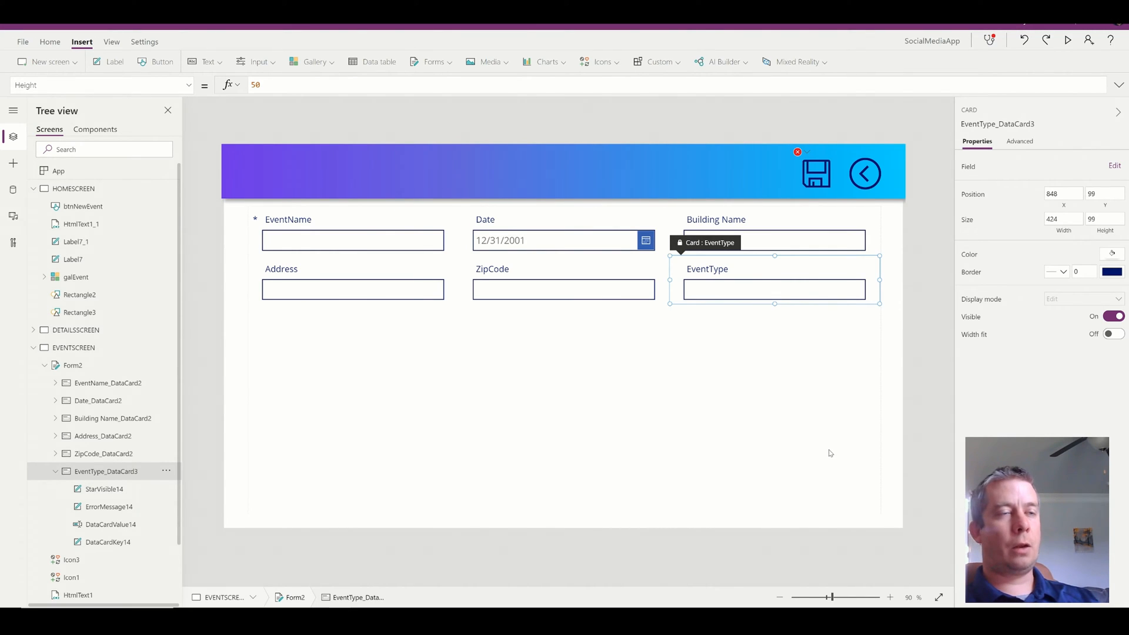
pyautogui.click(72, 365)
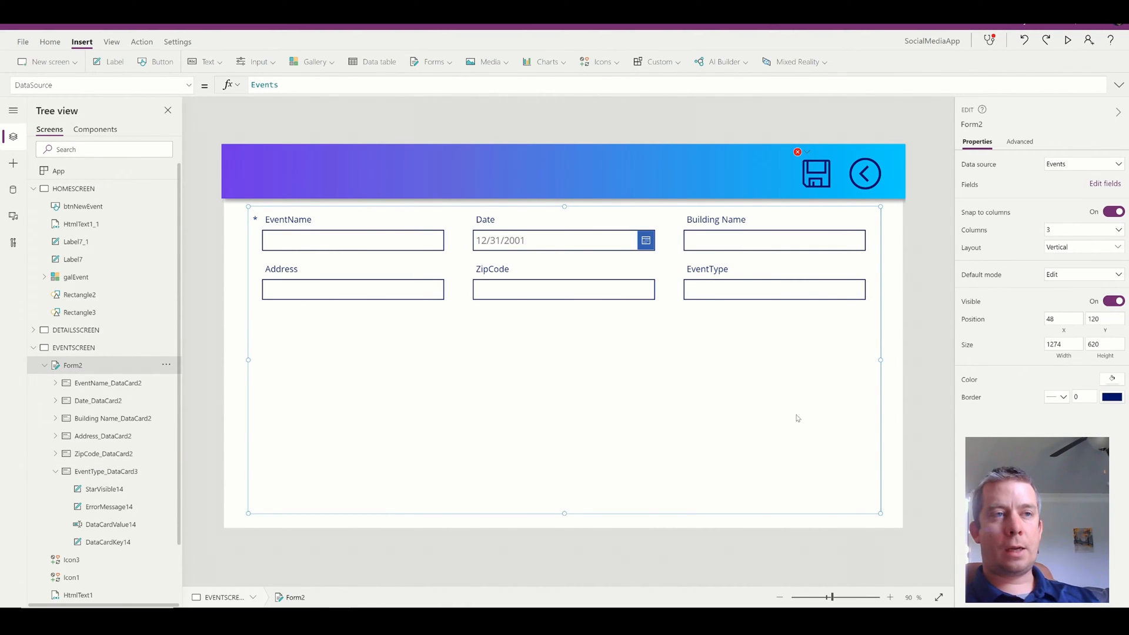
# - Set the EventType field's control type to Allowed values
pyautogui.click(1104, 184)
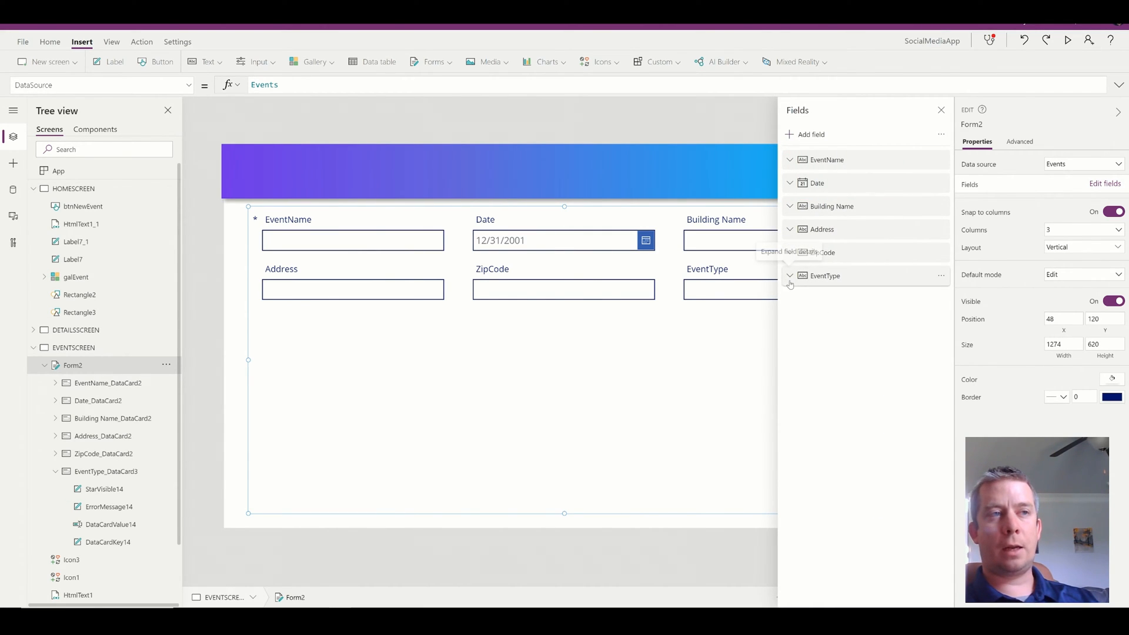
pyautogui.click(790, 276)
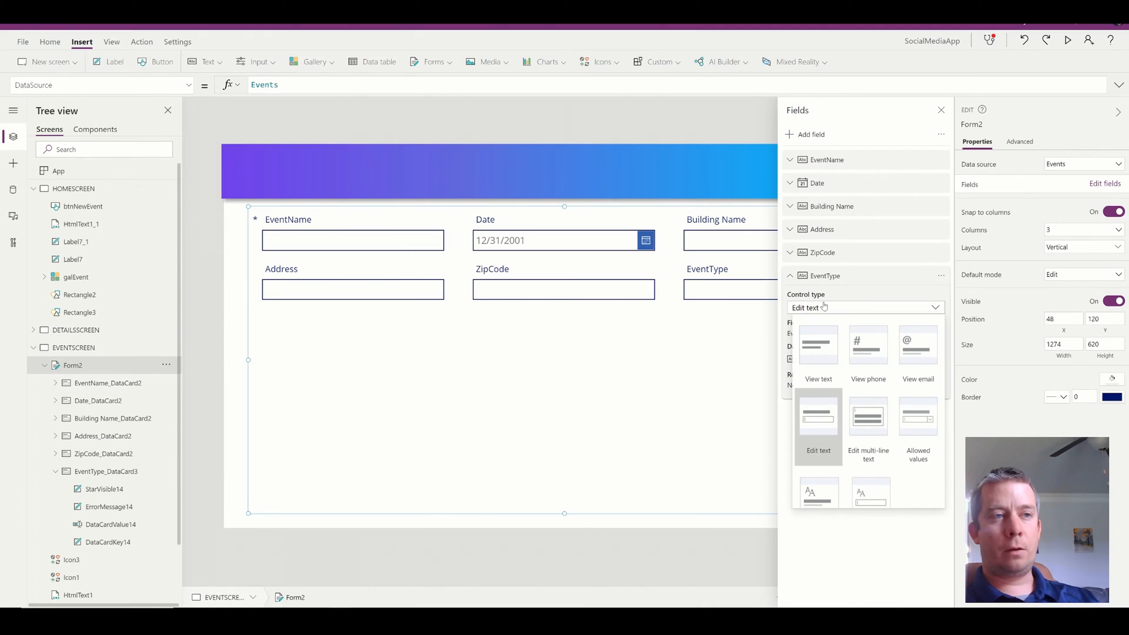
pyautogui.moveTo(918, 425)
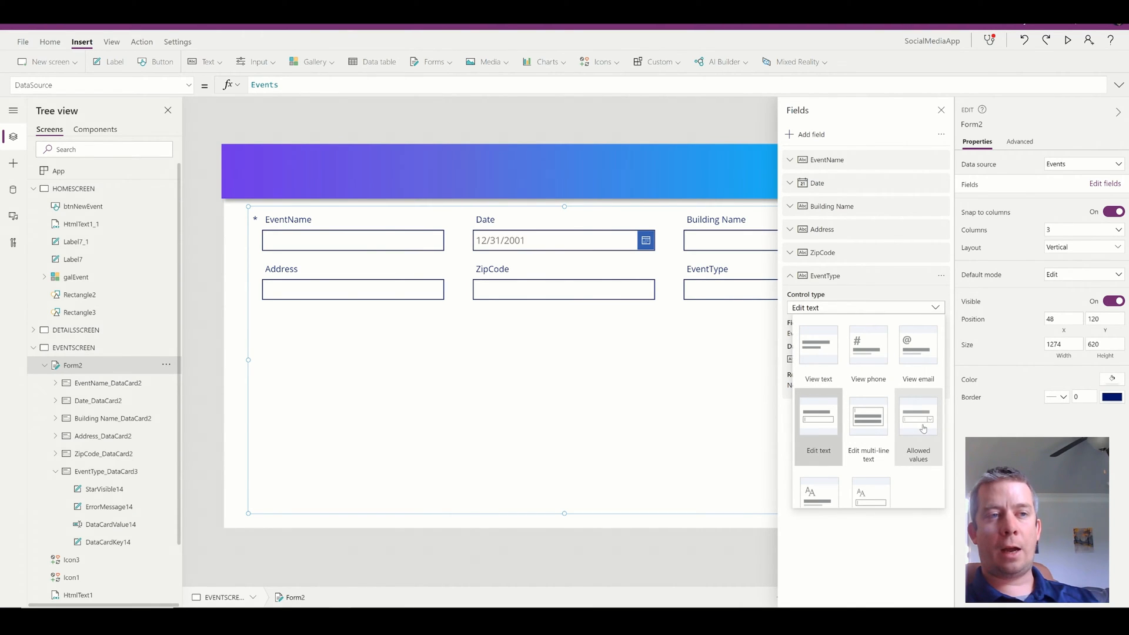
pyautogui.click(917, 417)
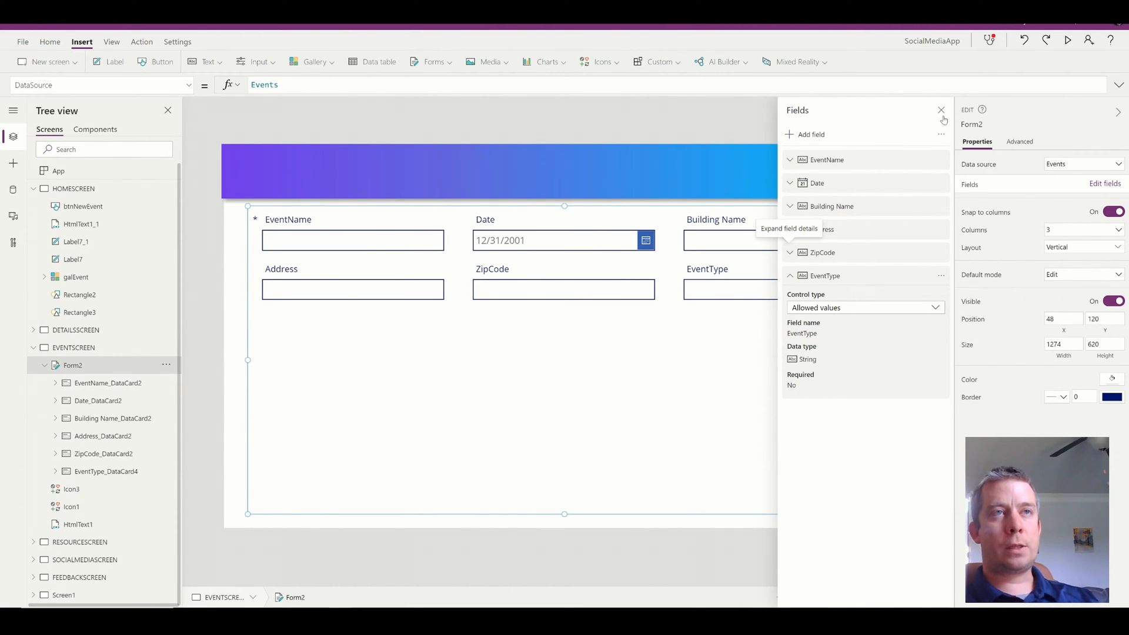
pyautogui.click(941, 110)
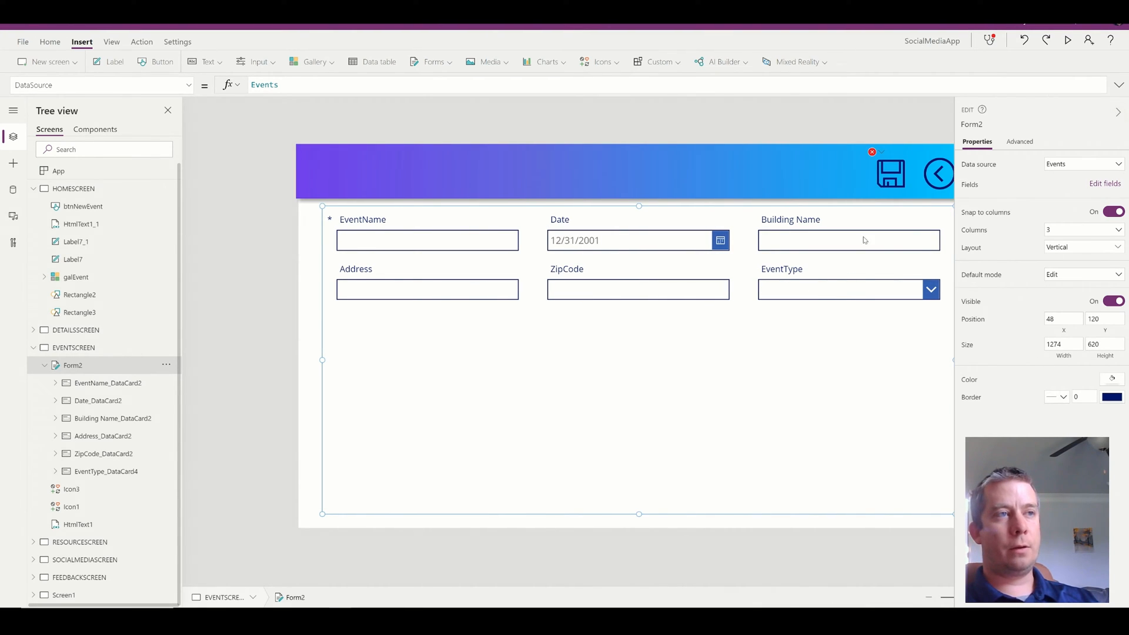
# - Unlock the EventType card and set its dropdown Items to Business, Commercial, Social
pyautogui.click(839, 289)
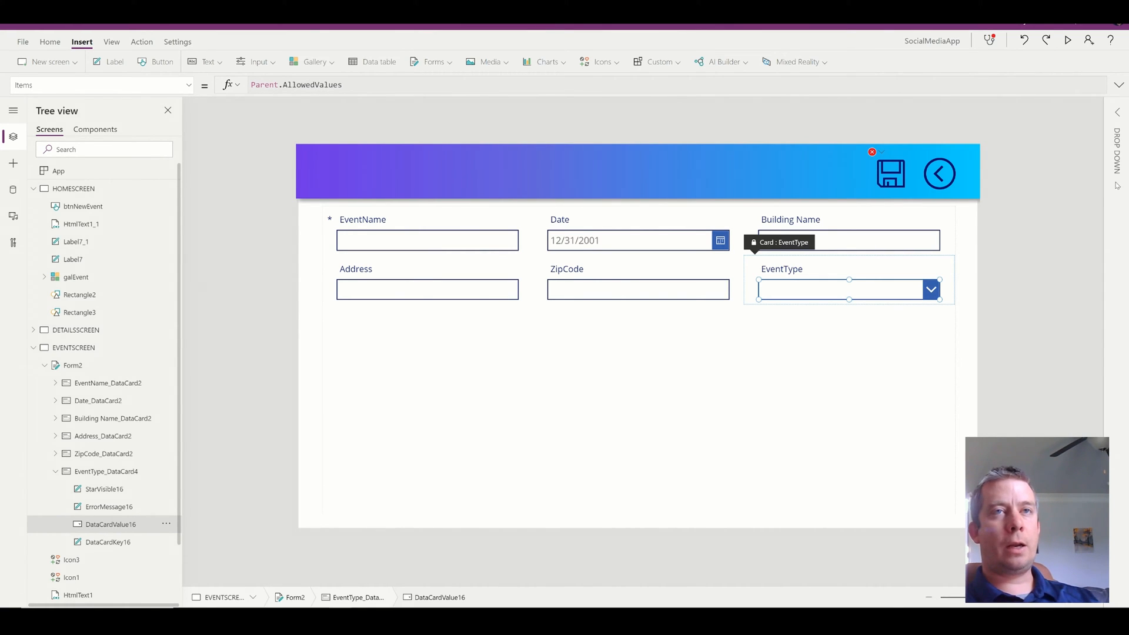
pyautogui.moveTo(902, 273)
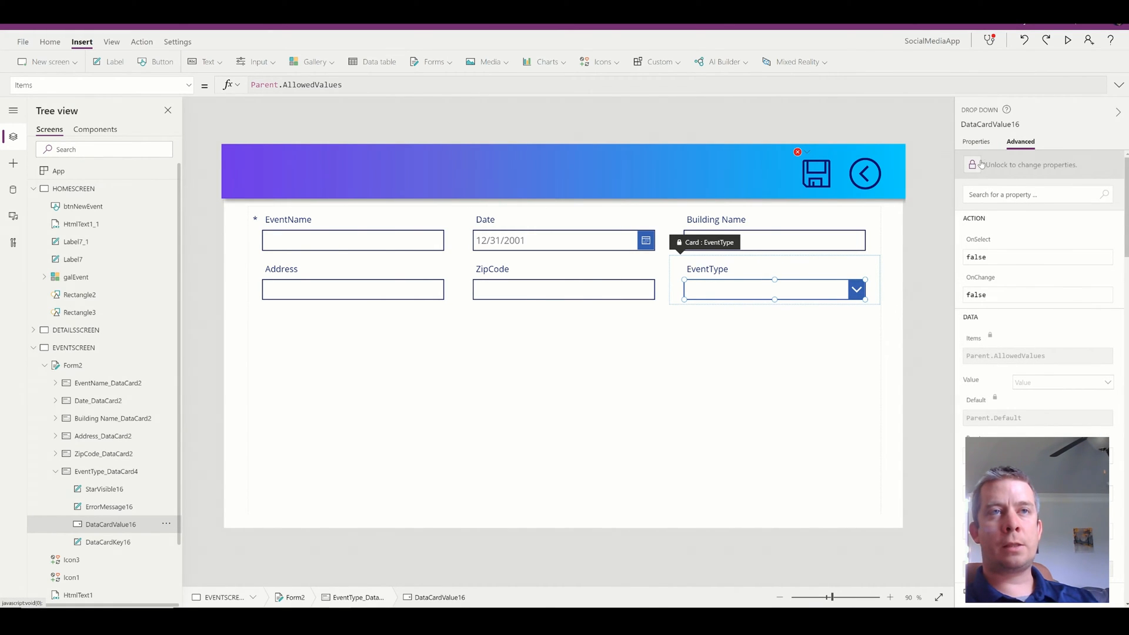
pyautogui.click(980, 164)
pyautogui.write('[')
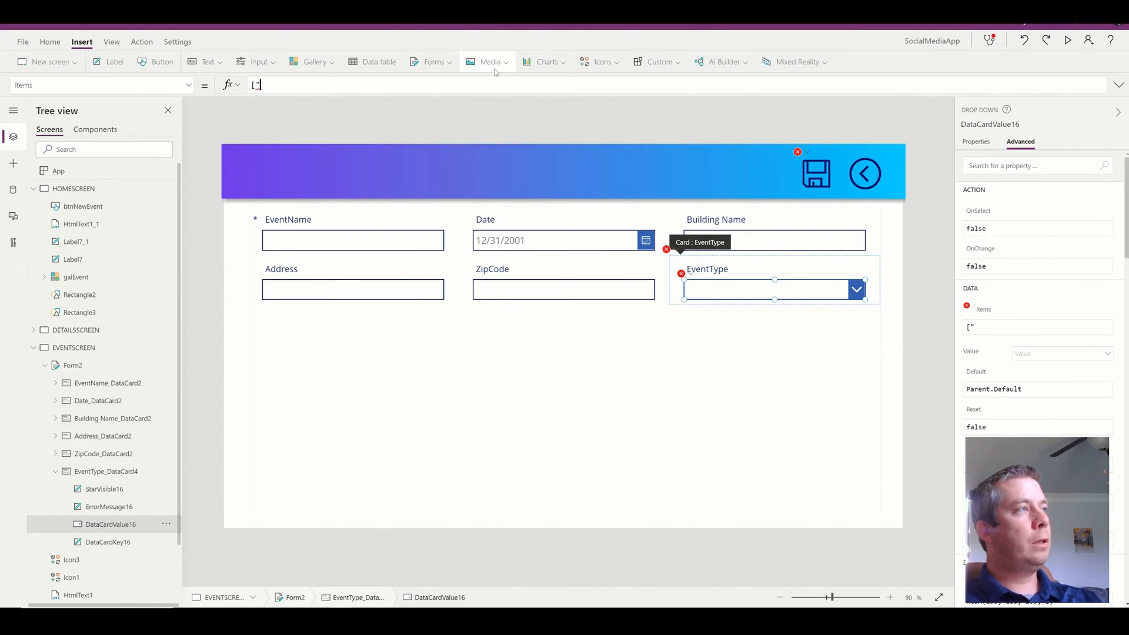
pyautogui.write('"Business",')
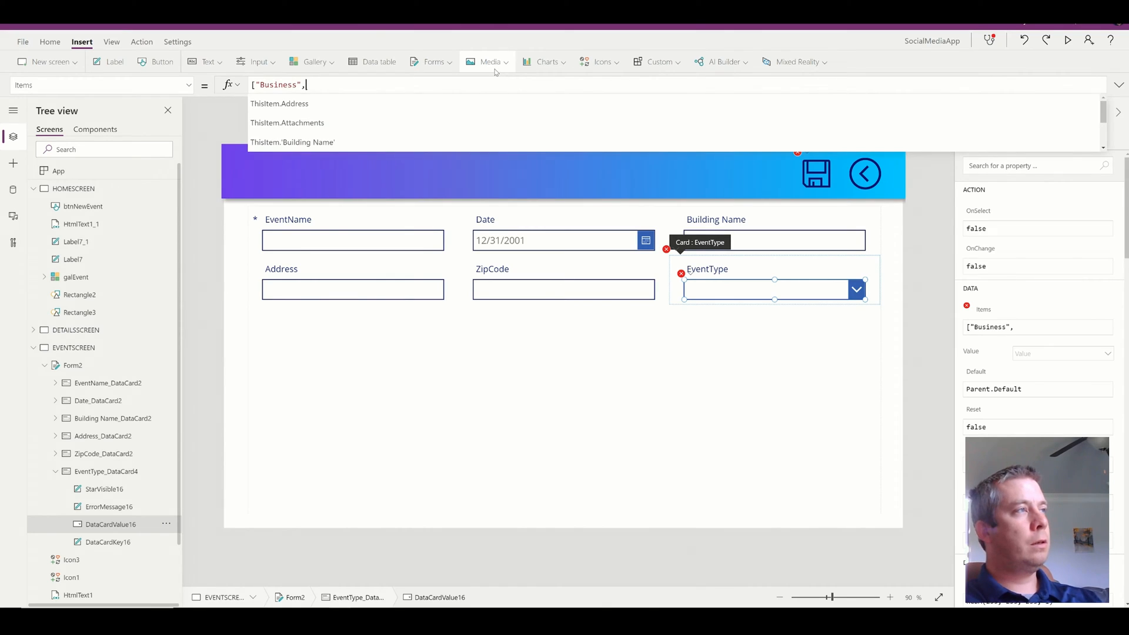
pyautogui.write('"Commerci')
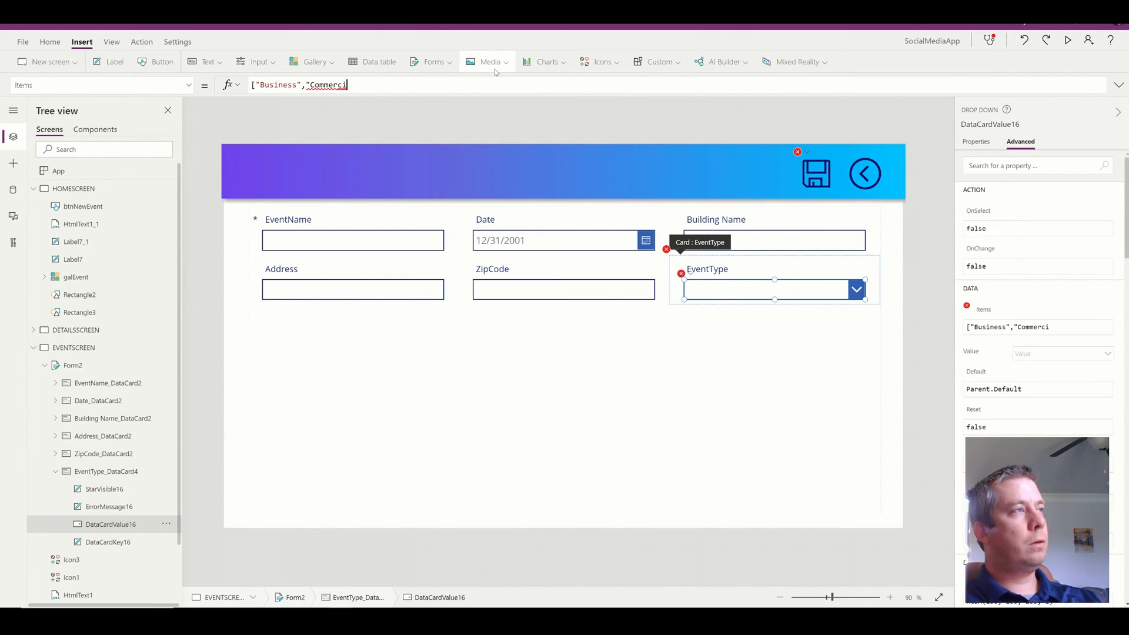
pyautogui.write('al".')
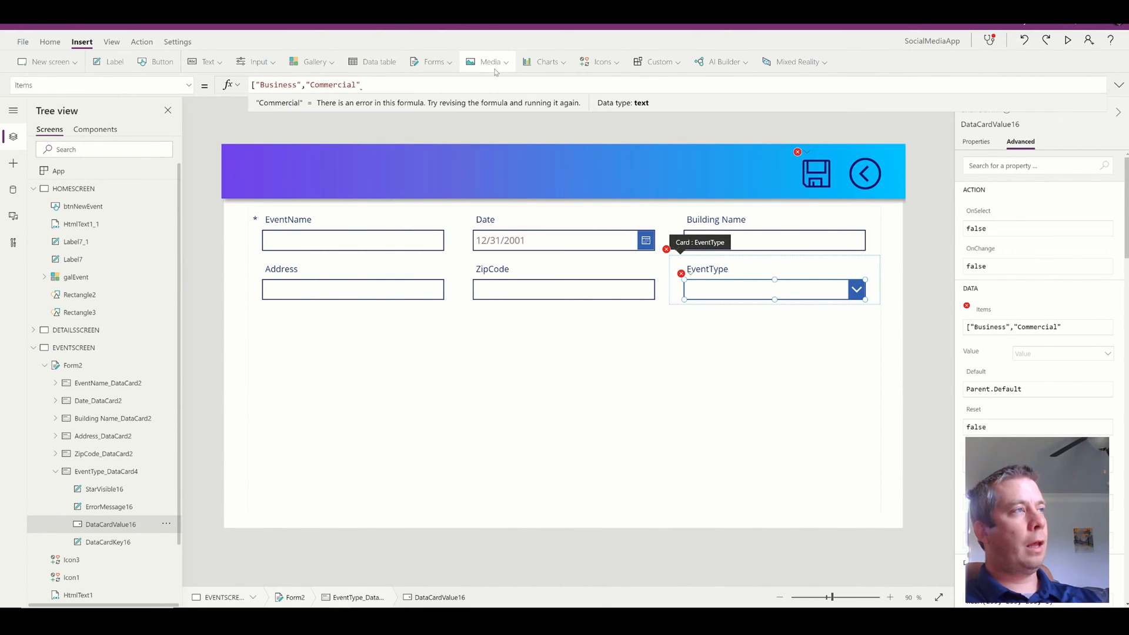
pyautogui.write(',"Social"]')
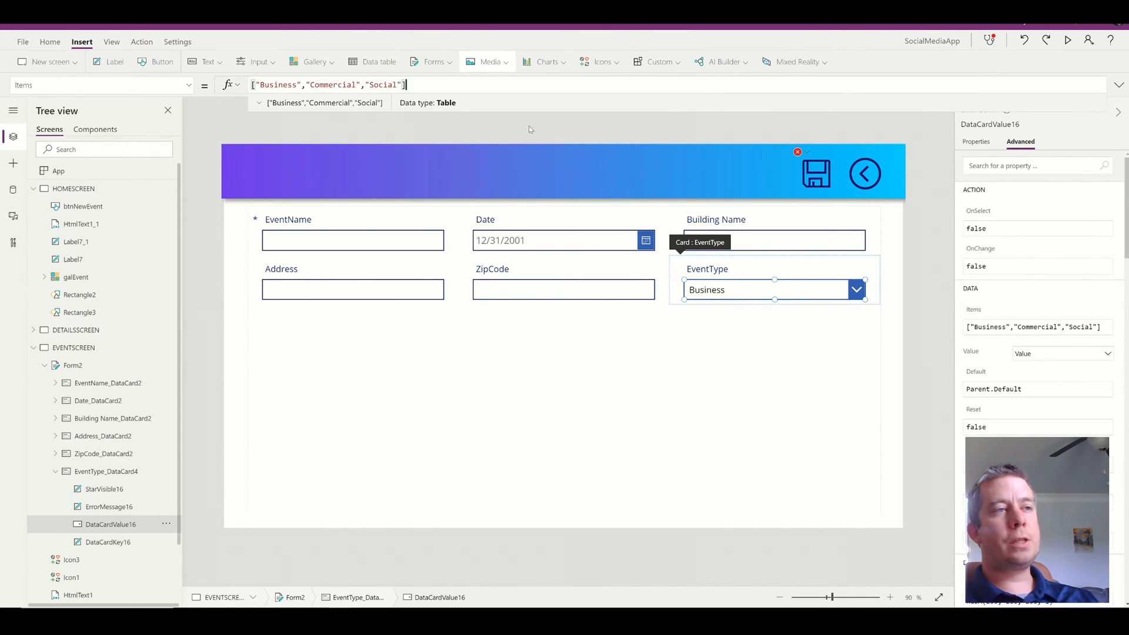
pyautogui.click(83, 206)
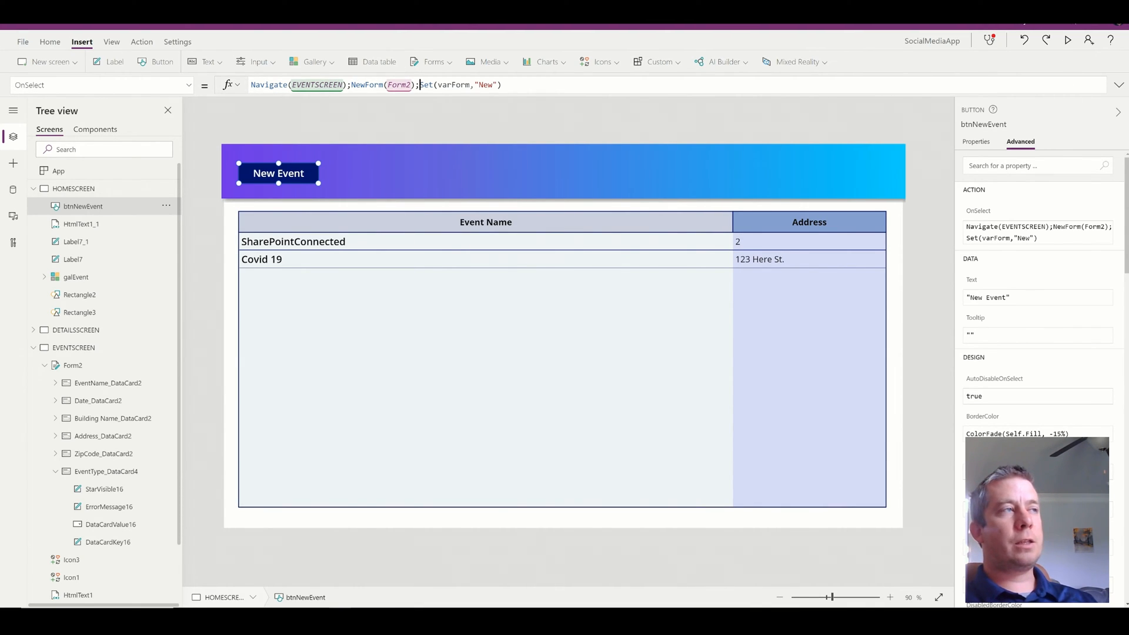
# - Preview the app, start a New Event and pick Business as EventType
pyautogui.click(1068, 39)
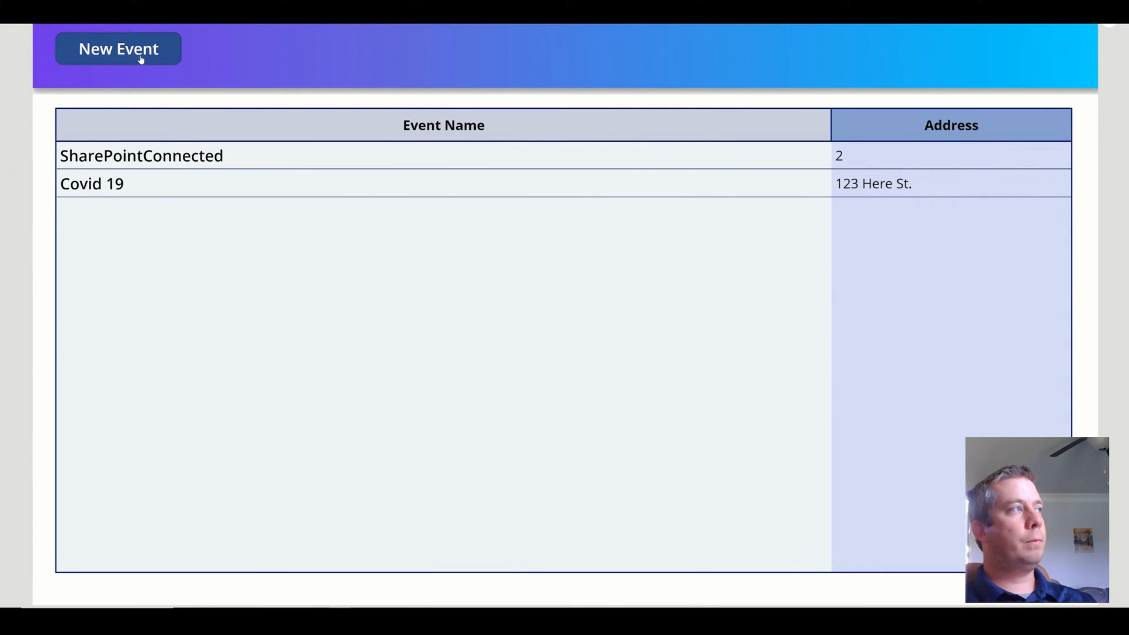
pyautogui.click(118, 48)
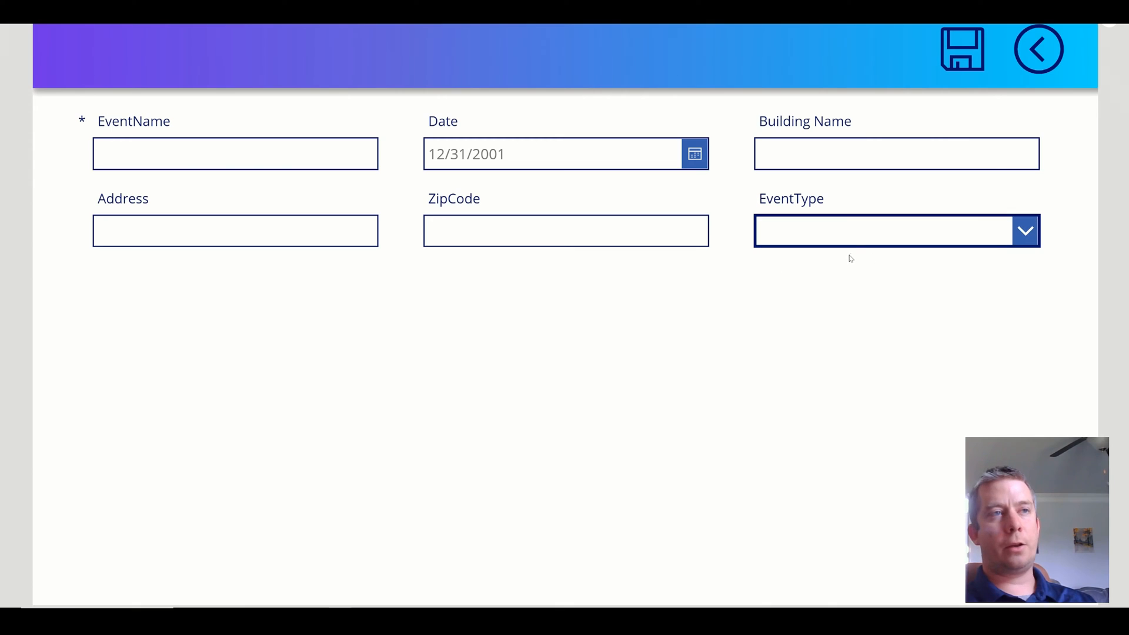
pyautogui.click(1024, 231)
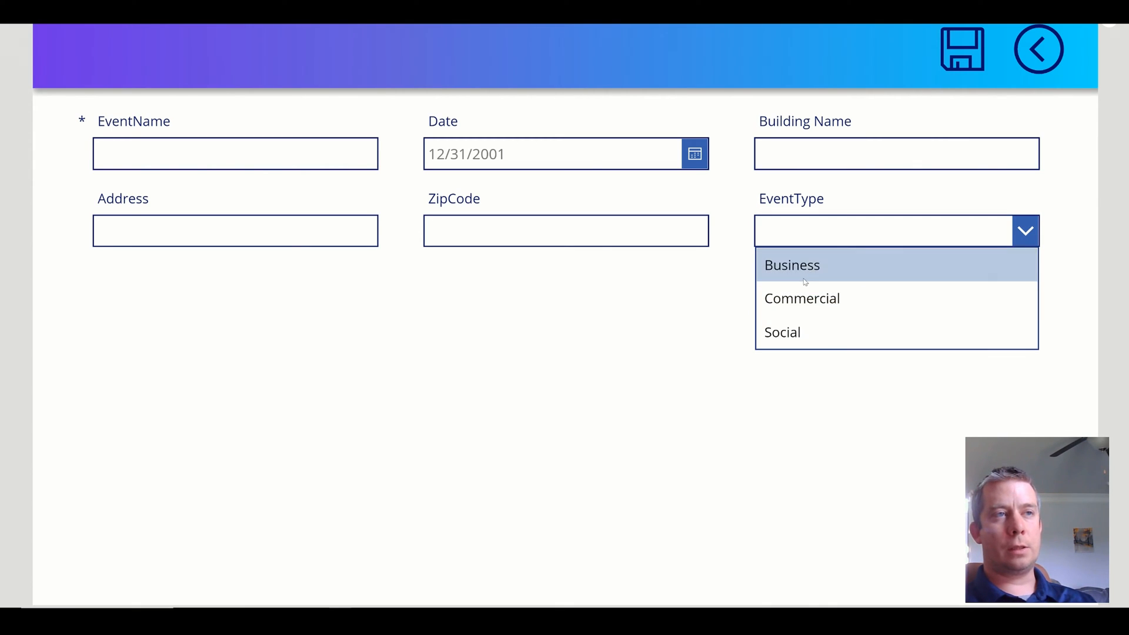
pyautogui.click(791, 265)
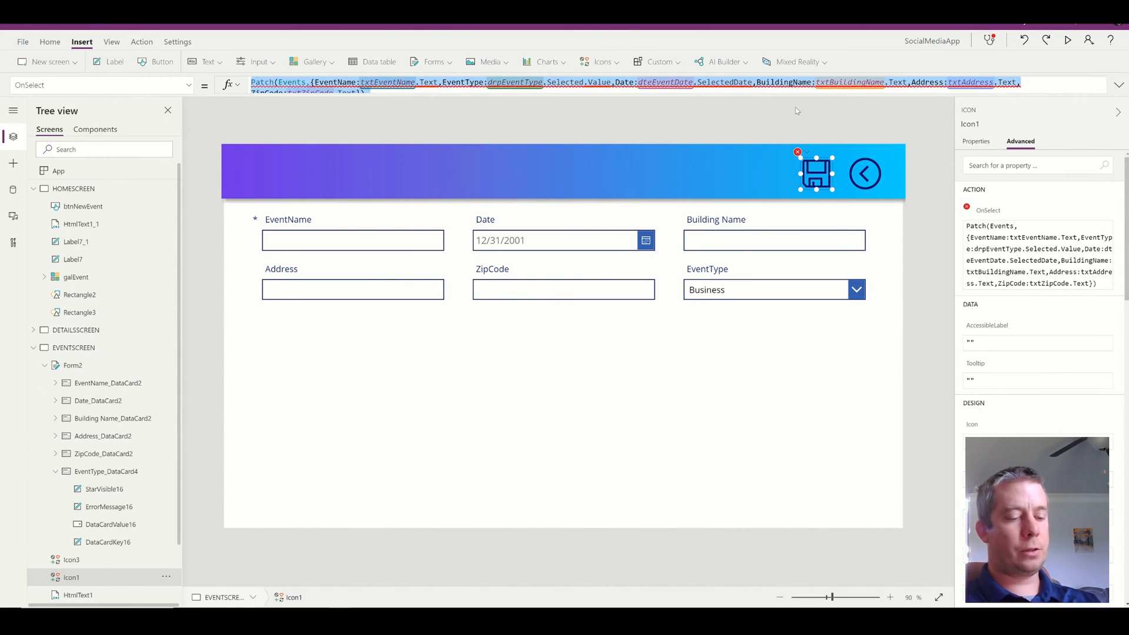
# - Make the save icon run SubmitForm(Form2) and save test event Abc, 123 ABC, 34343
pyautogui.write('SubmitForm(Form2')
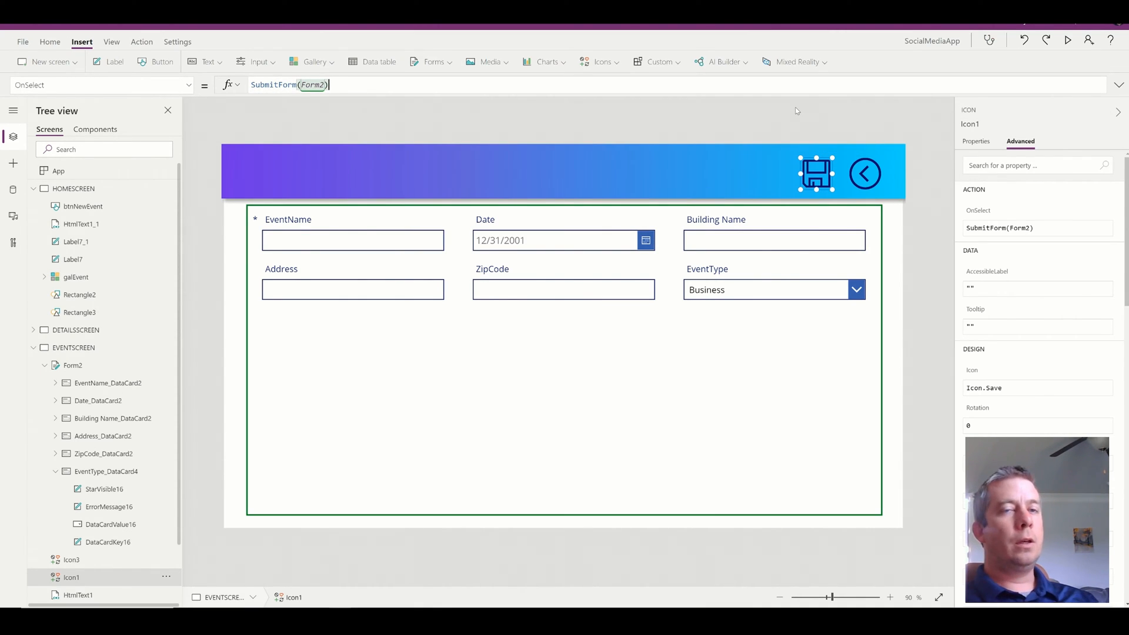
pyautogui.moveTo(862, 129)
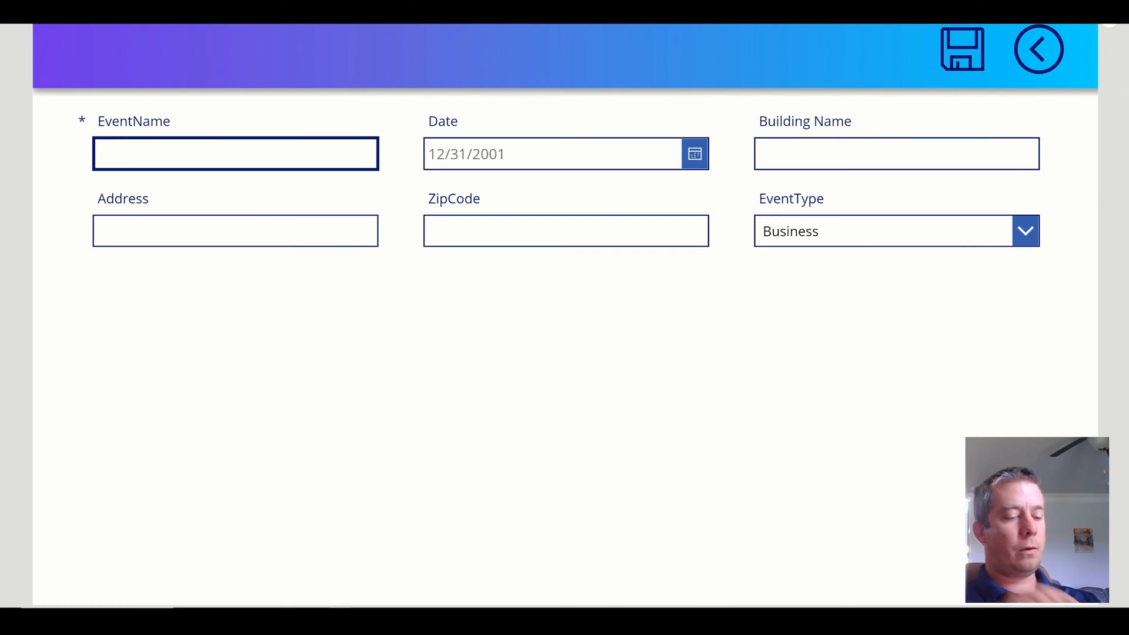
pyautogui.write('Abc')
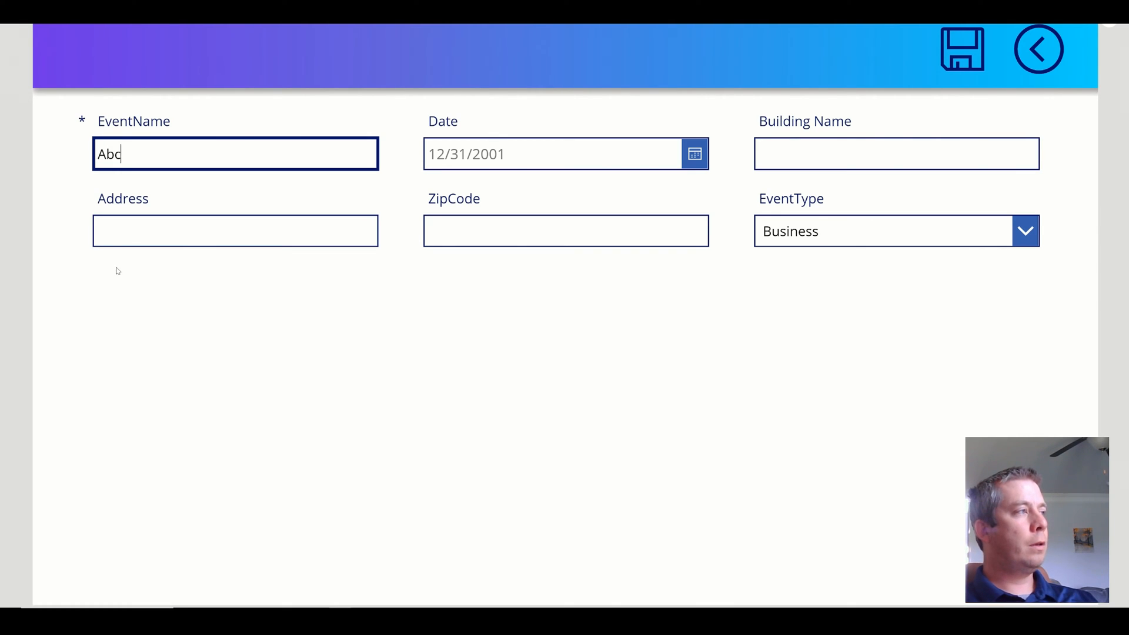
pyautogui.write('123 ABC')
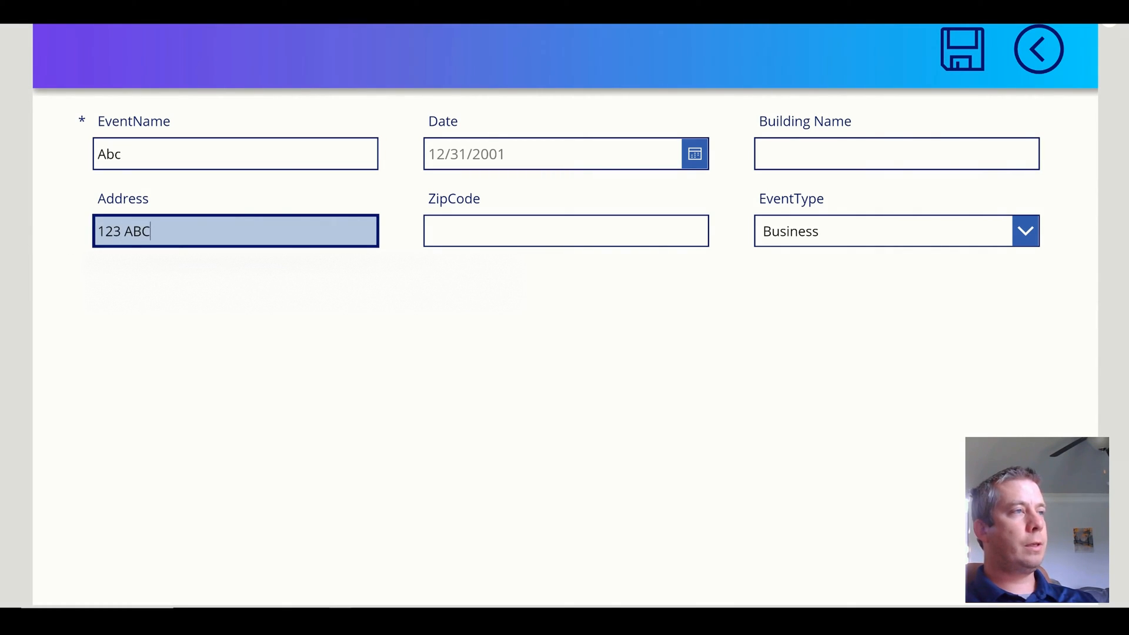
pyautogui.write('34343')
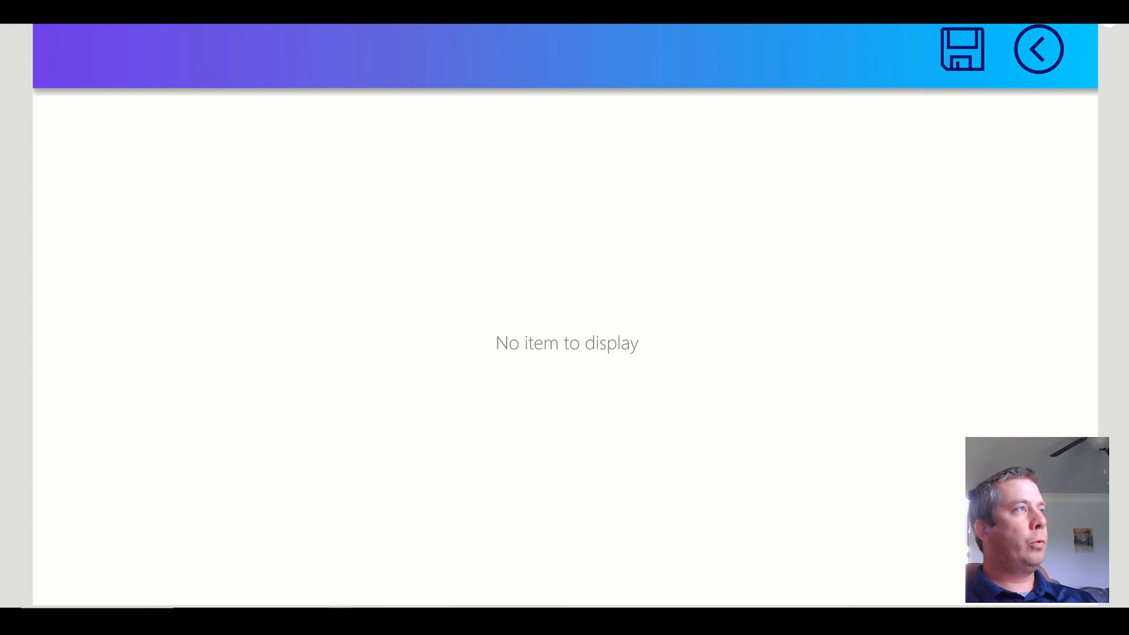
pyautogui.click(1038, 48)
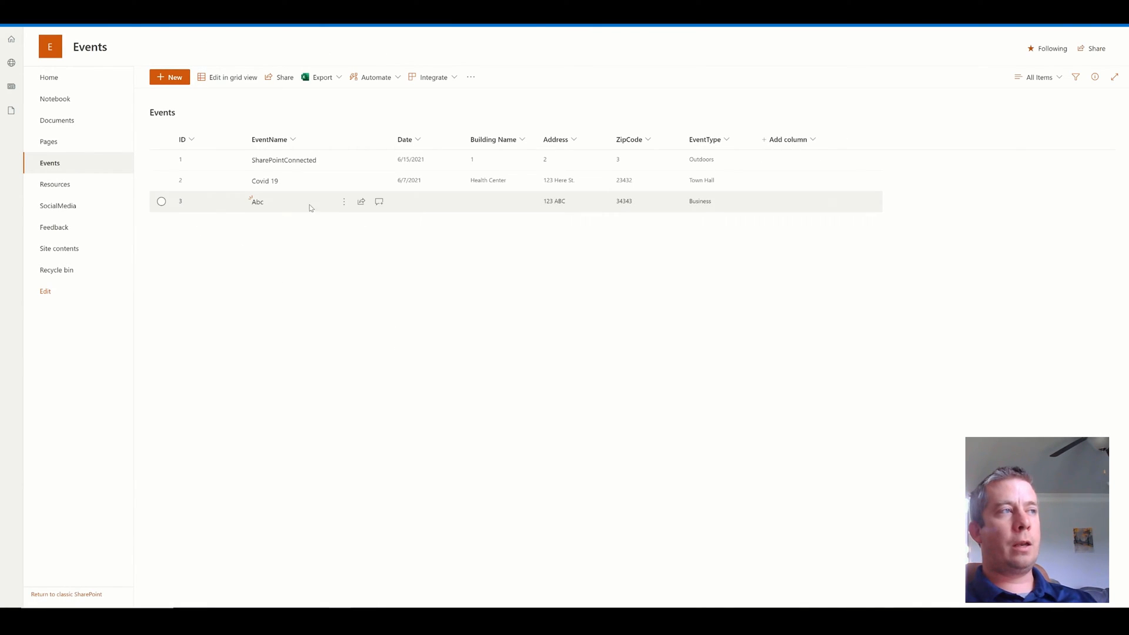
pyautogui.moveTo(724, 212)
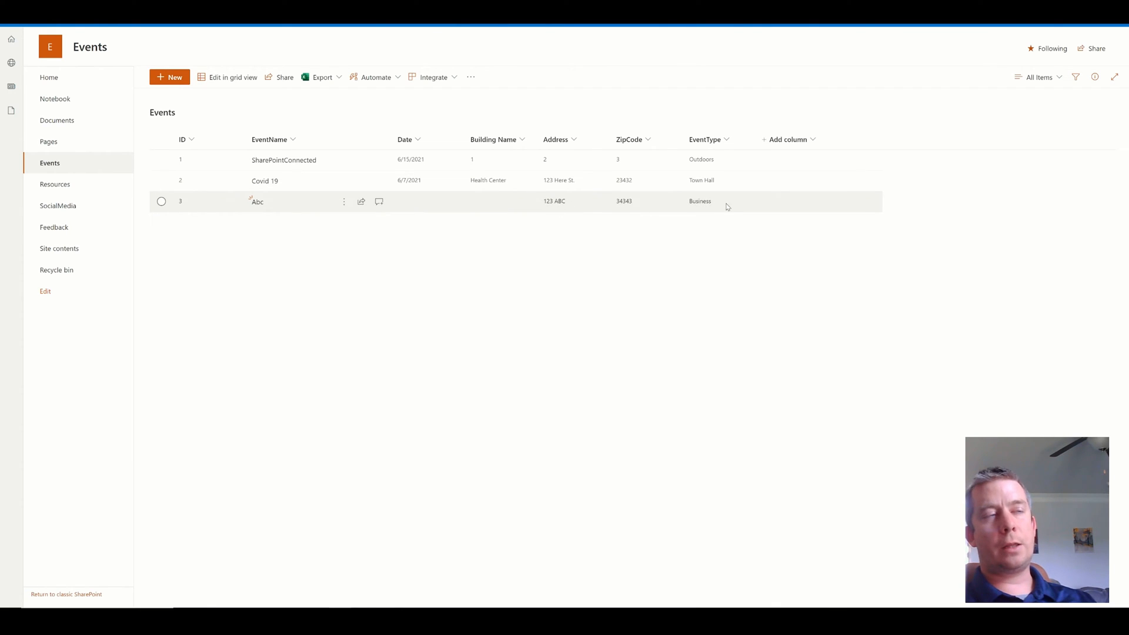
pyautogui.moveTo(709, 209)
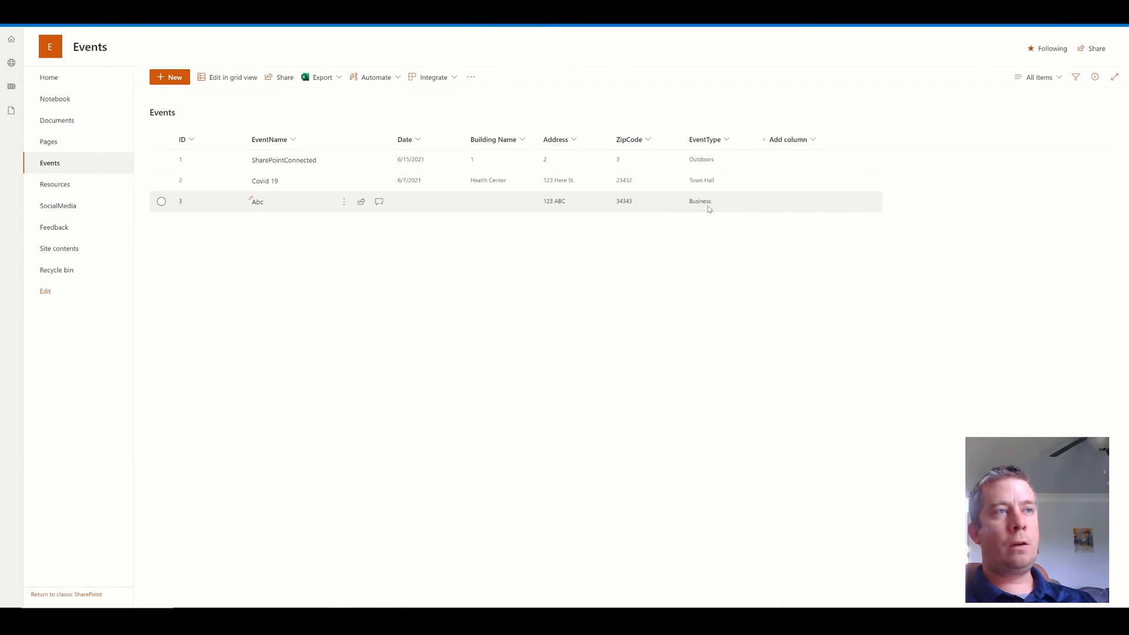
# - Confirm EventType is a single-line text column in Events list settings, then exit preview
pyautogui.click(1095, 77)
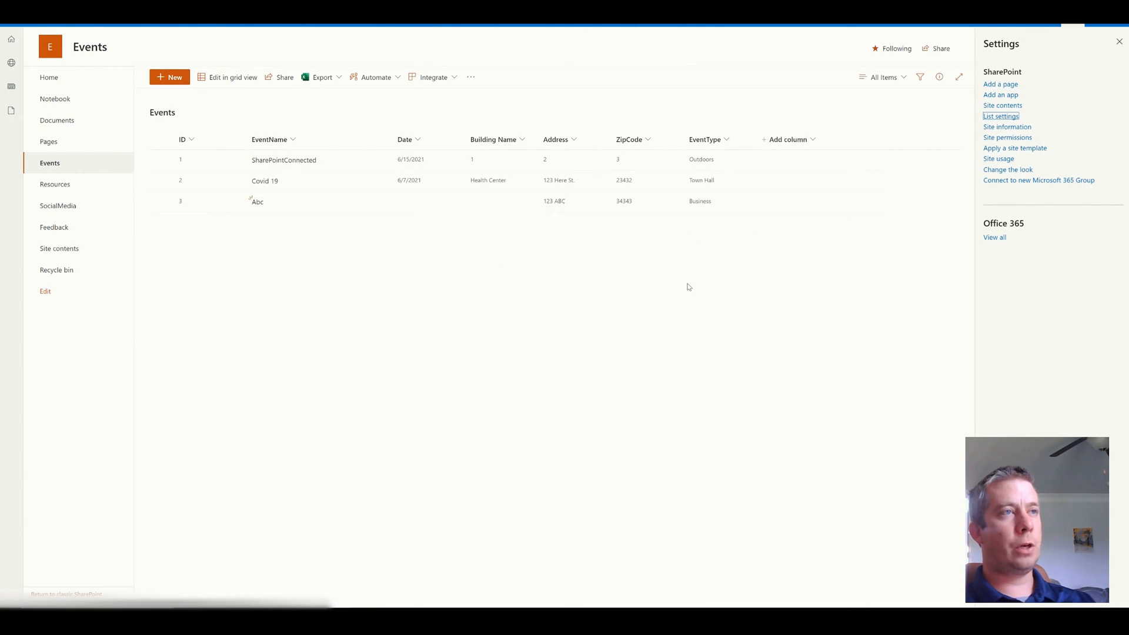
pyautogui.click(1001, 115)
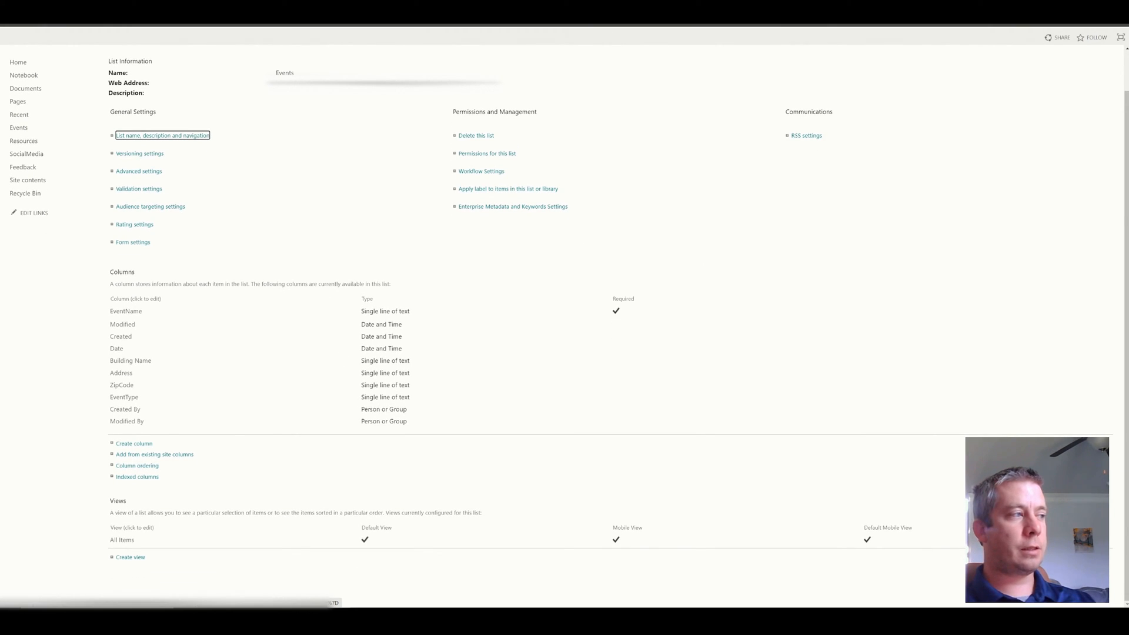
pyautogui.doubleClick(385, 396)
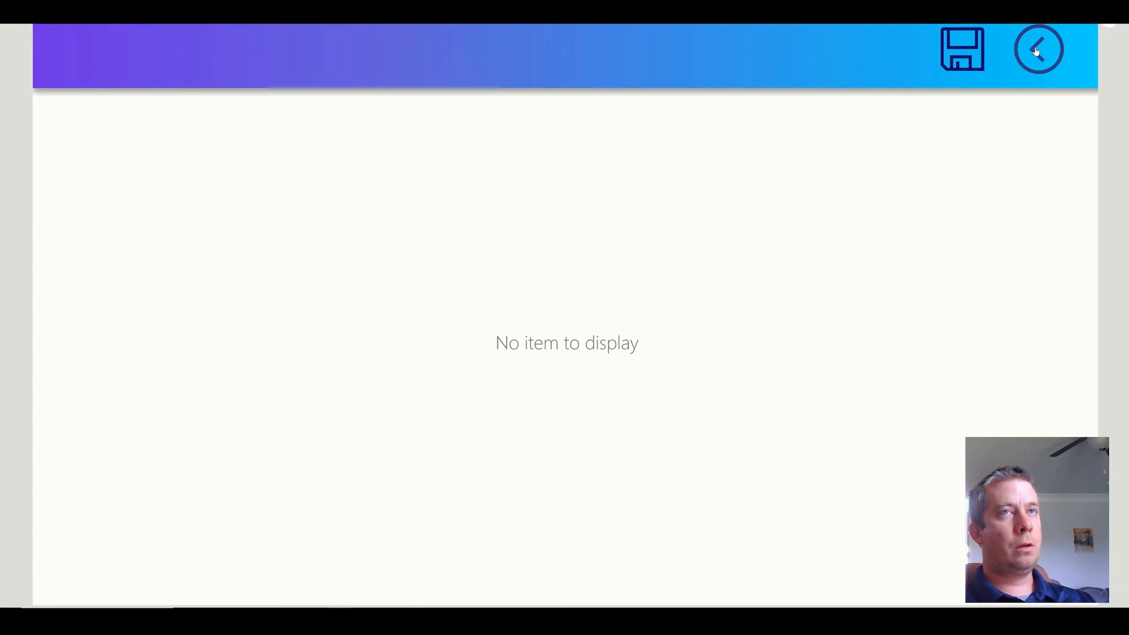
pyautogui.click(1038, 48)
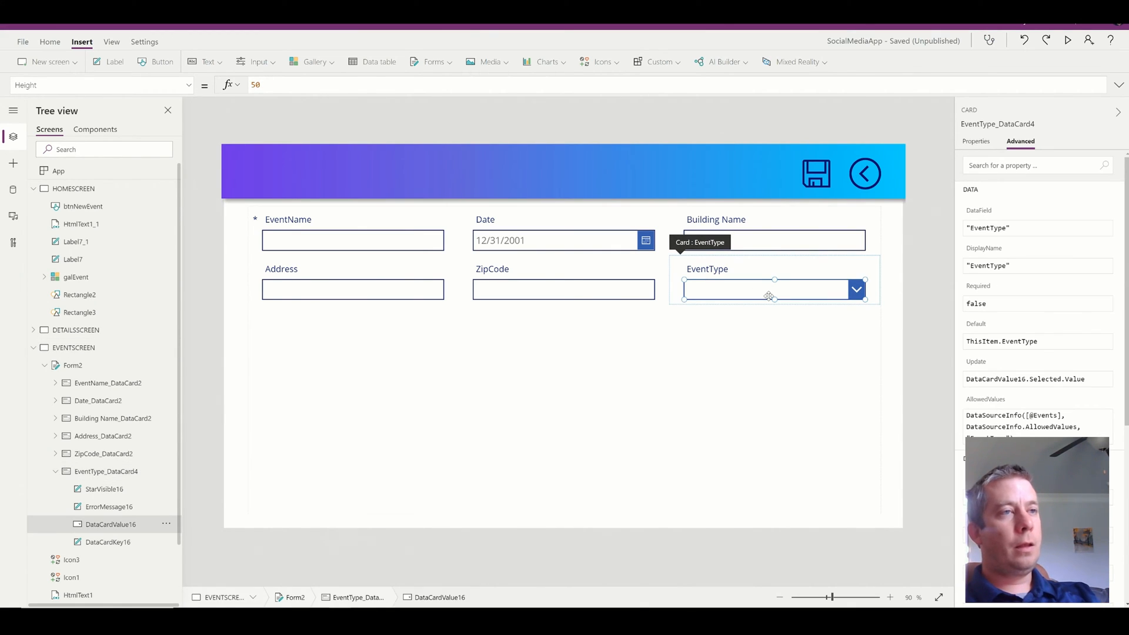
# - Delete the DataCardValue16 dropdown and insert a combo box into the EventType card
pyautogui.click(767, 289)
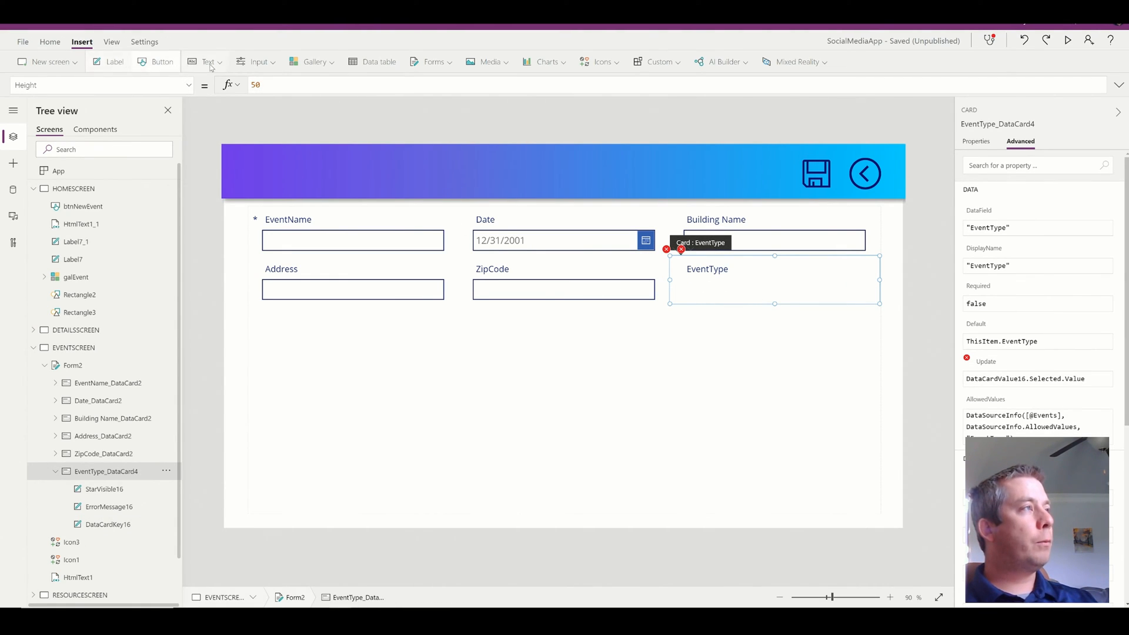
pyautogui.click(258, 61)
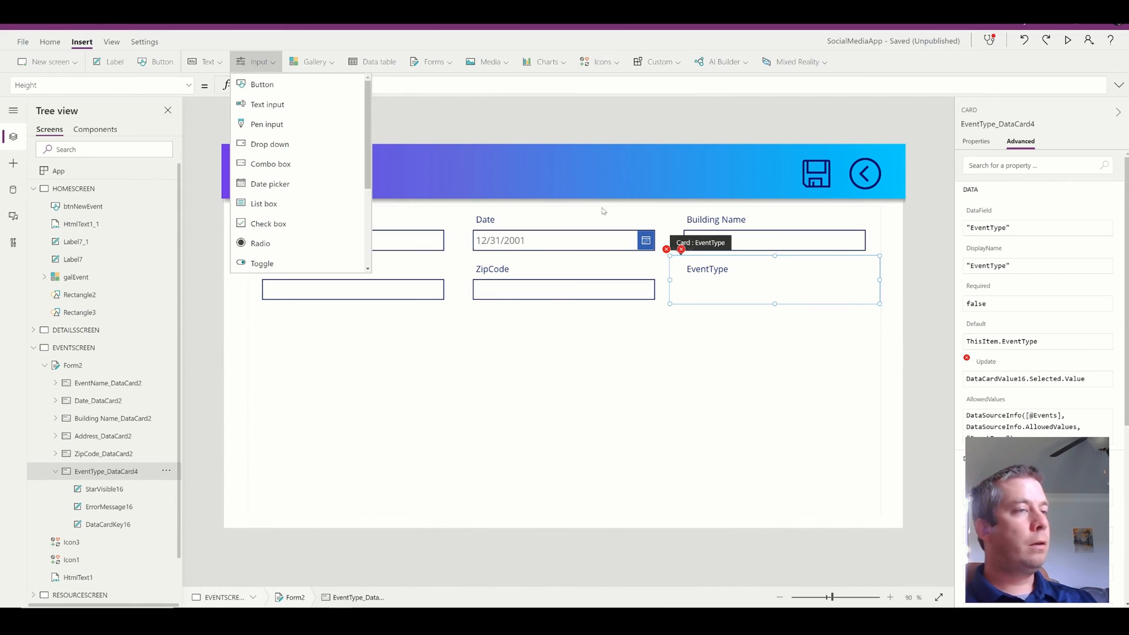
pyautogui.moveTo(674, 279)
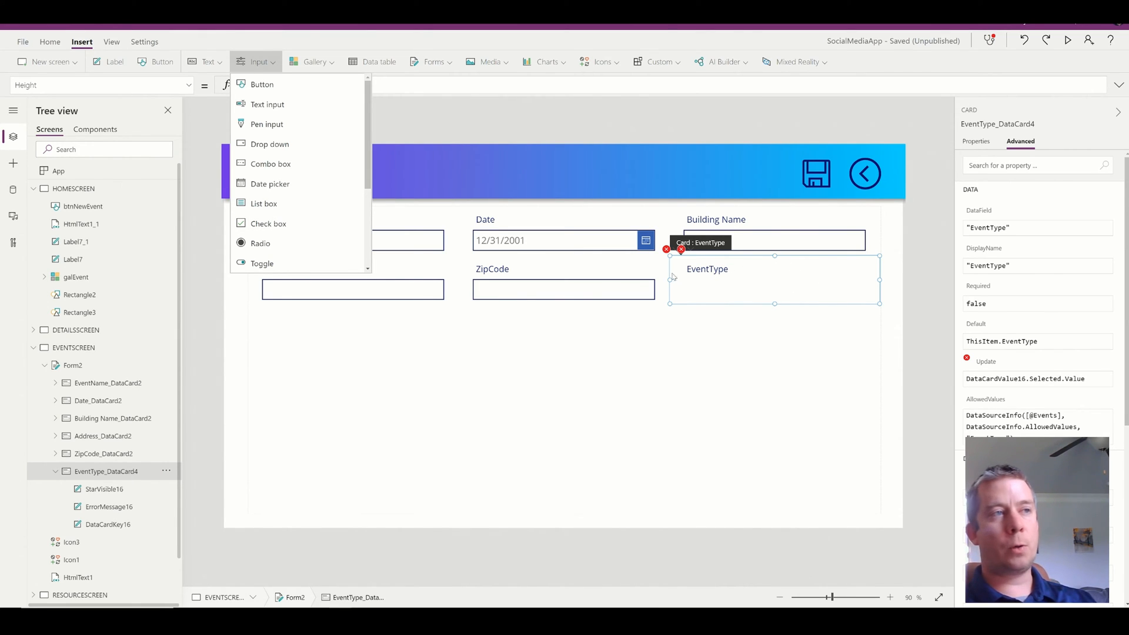
pyautogui.moveTo(273, 183)
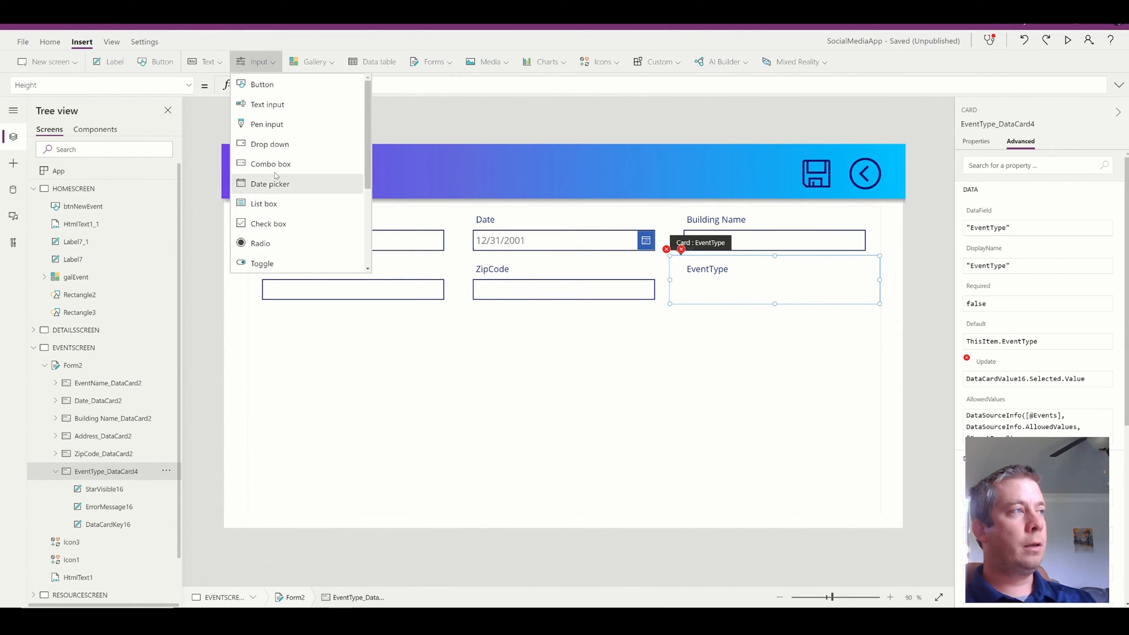
pyautogui.click(271, 163)
pyautogui.write('["Business')
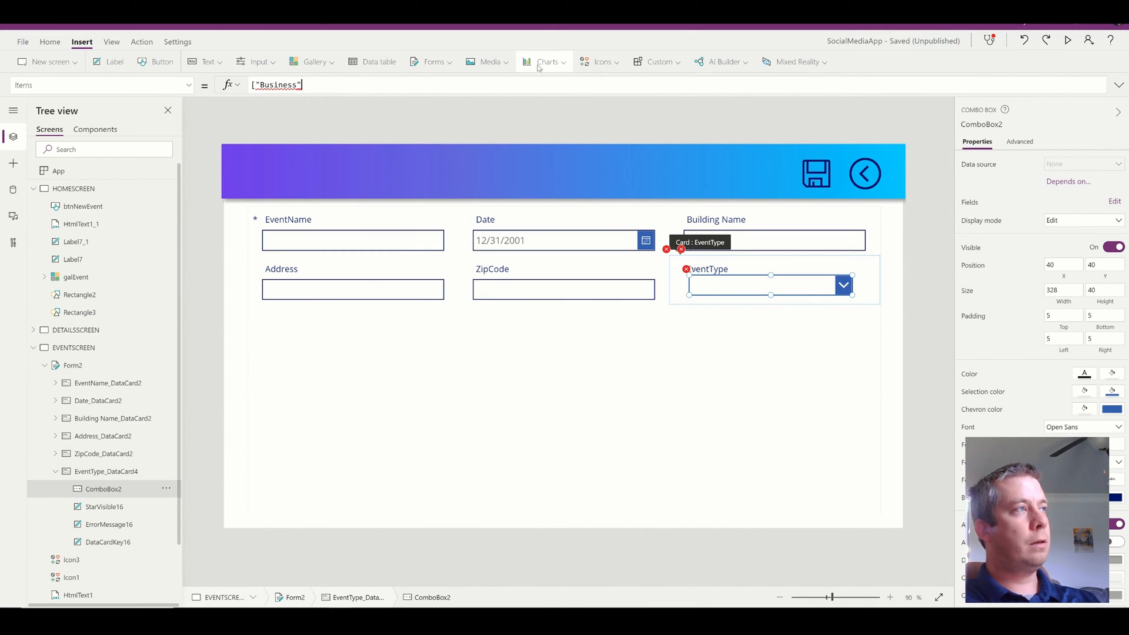
# - Set the combo box Items to ["Business","Enterprise","Social"]
pyautogui.write(',')
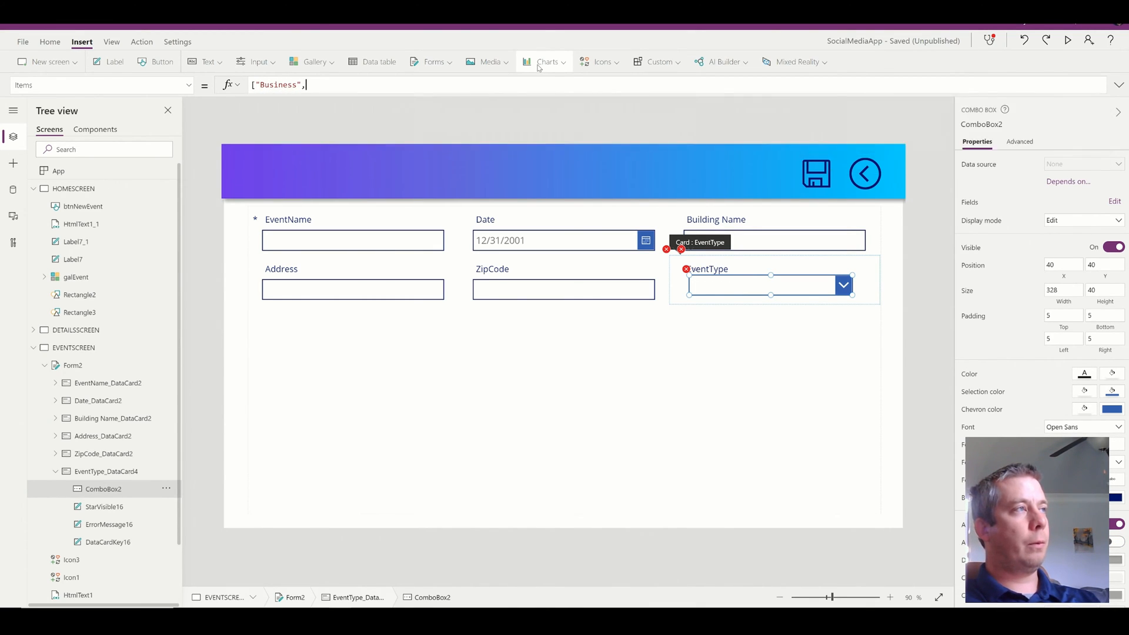
pyautogui.write('"Enterprise')
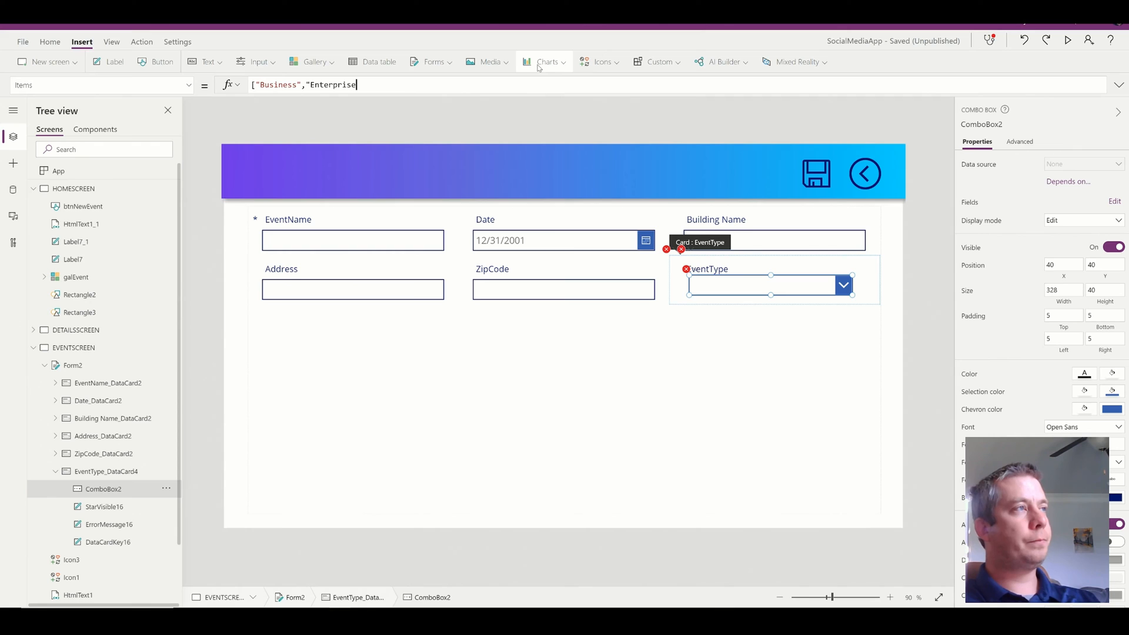
pyautogui.write(',"')
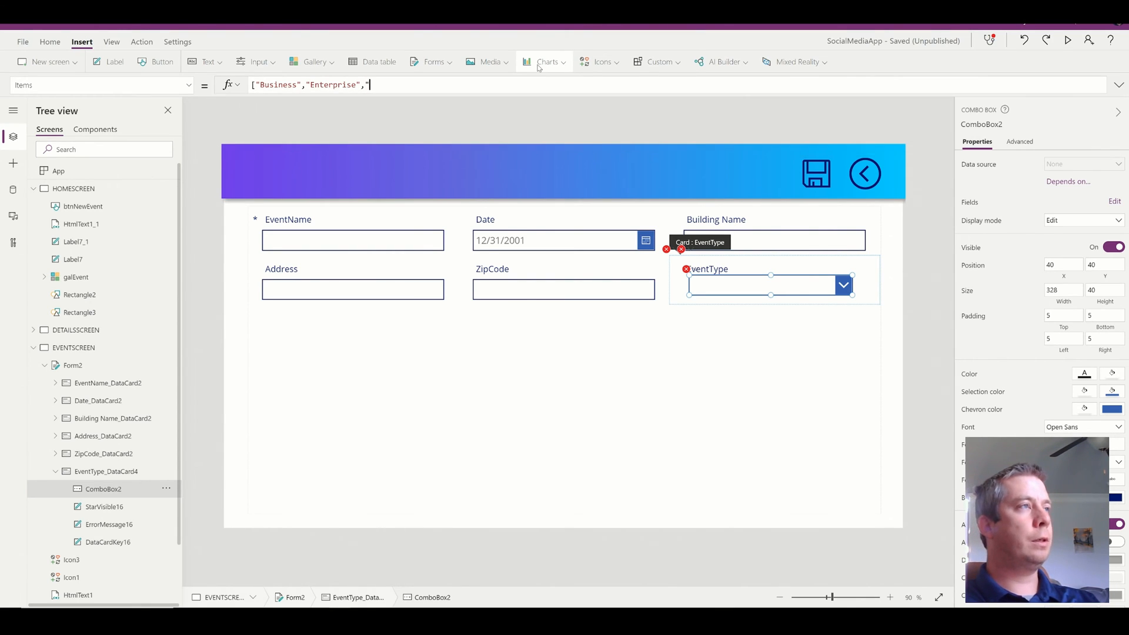
pyautogui.write('Social"]')
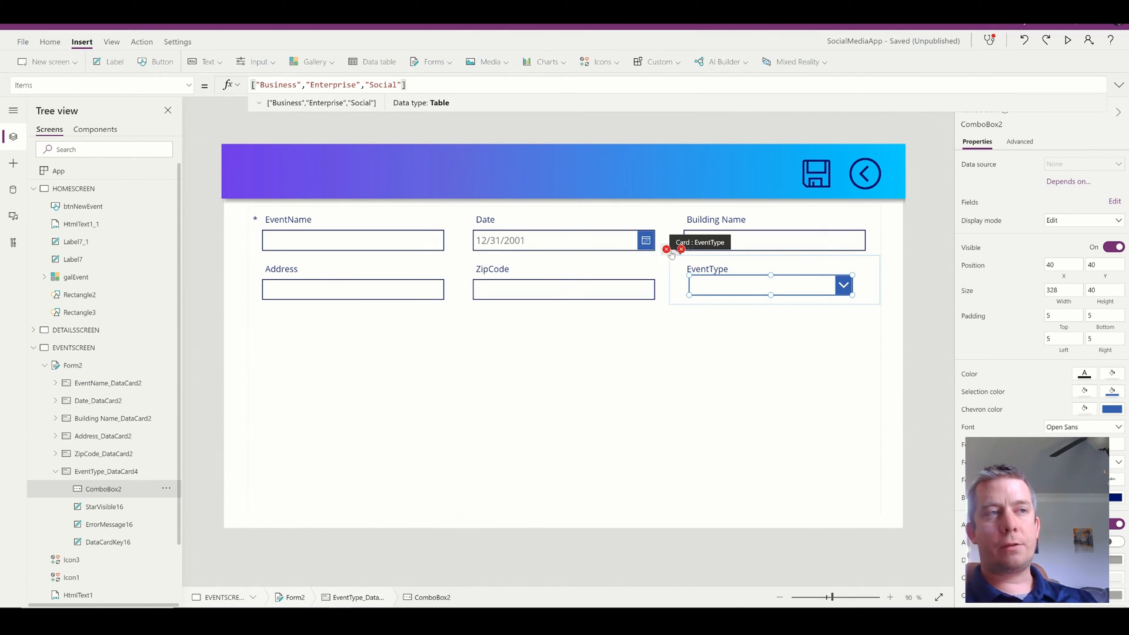
# - Inspect the ErrorMessage16 label and the EventType card's Update formula
pyautogui.click(108, 524)
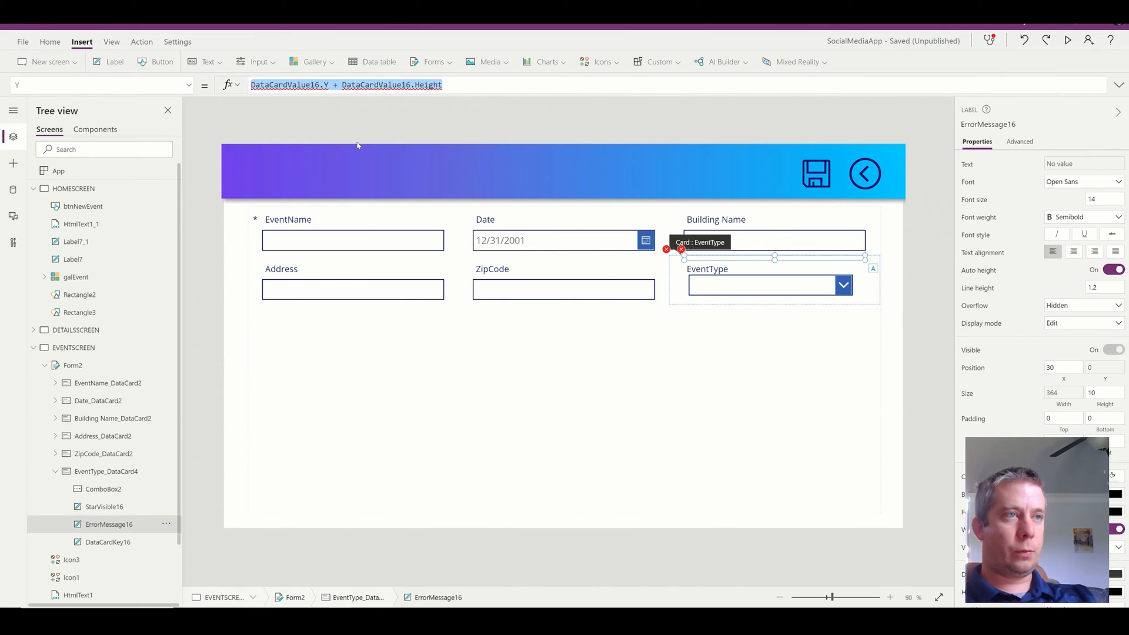
pyautogui.click(106, 471)
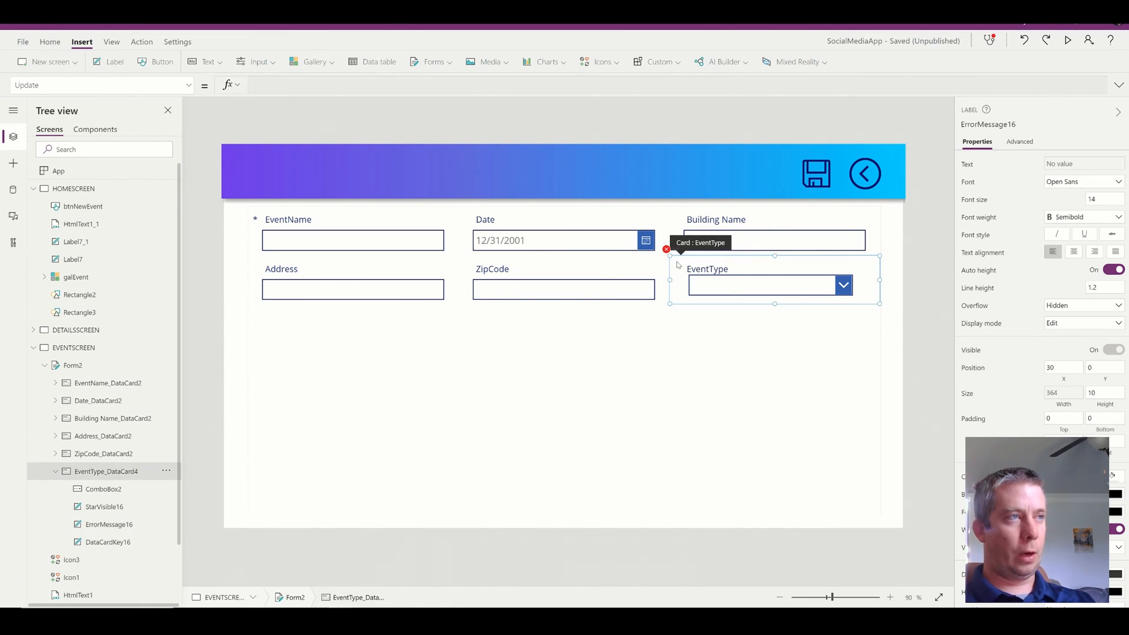
pyautogui.click(106, 471)
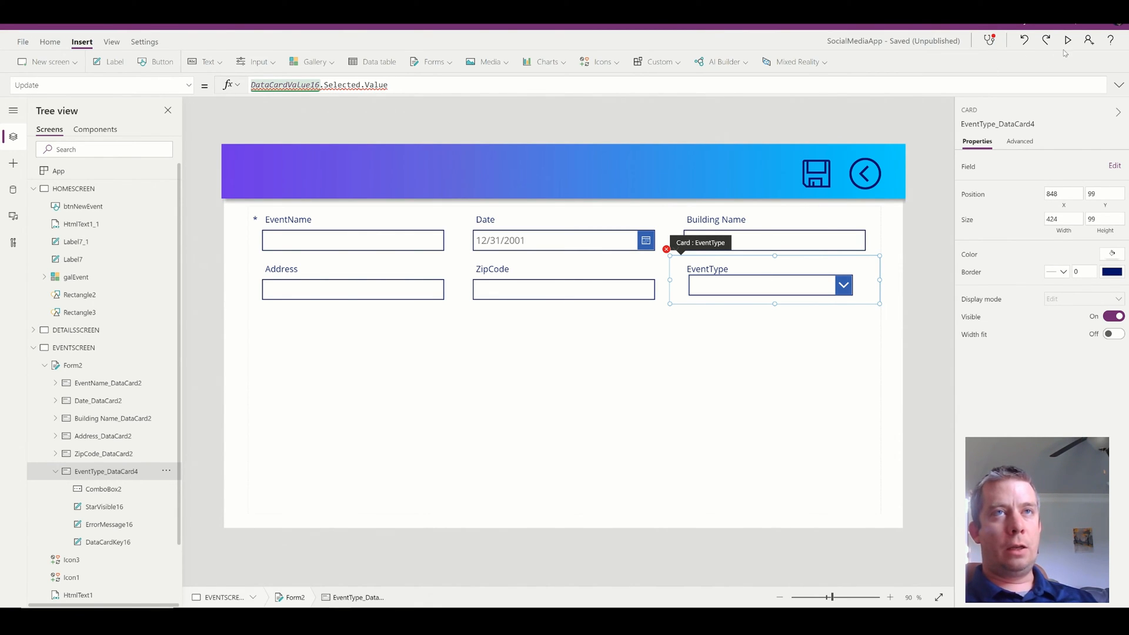
# - Preview the app and select both Enterprise and Social in the combo box
pyautogui.click(1068, 40)
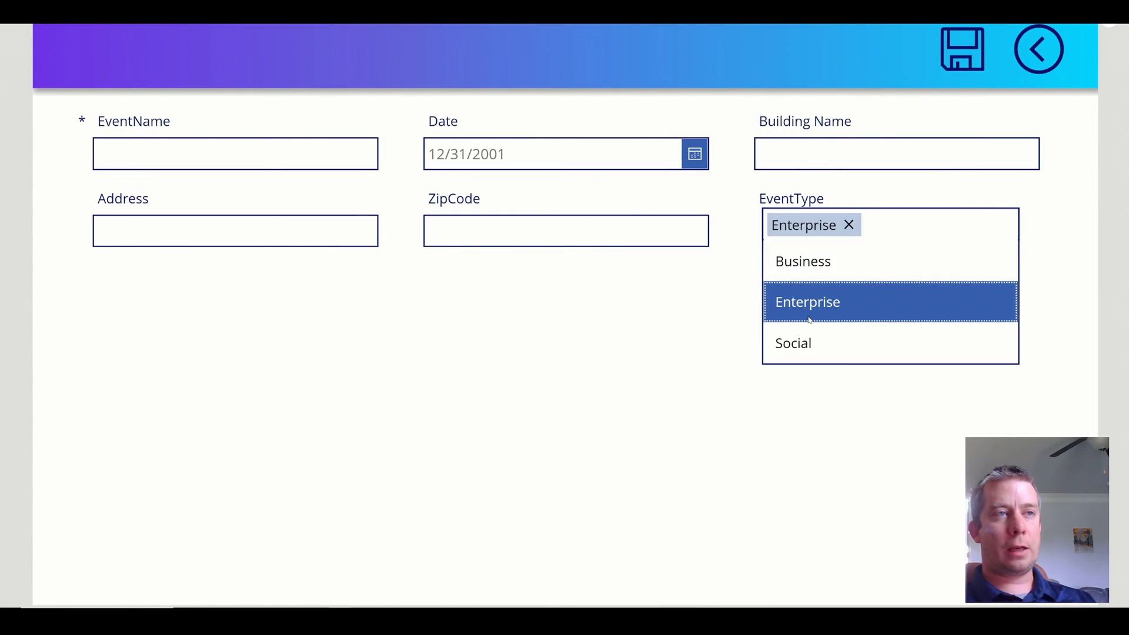
pyautogui.click(793, 343)
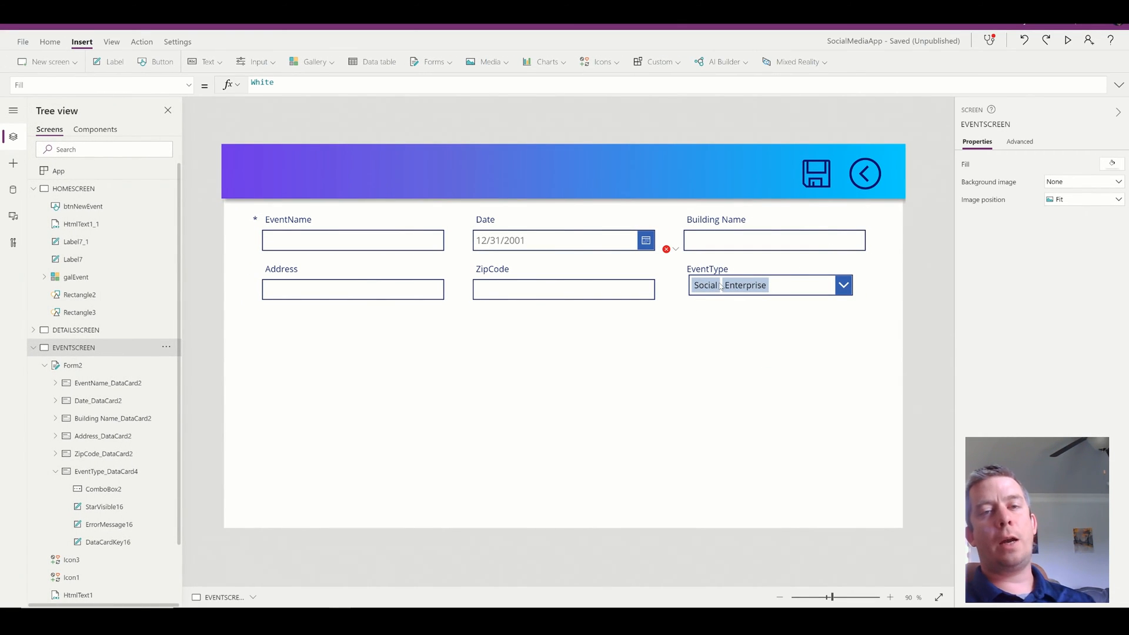
pyautogui.click(72, 365)
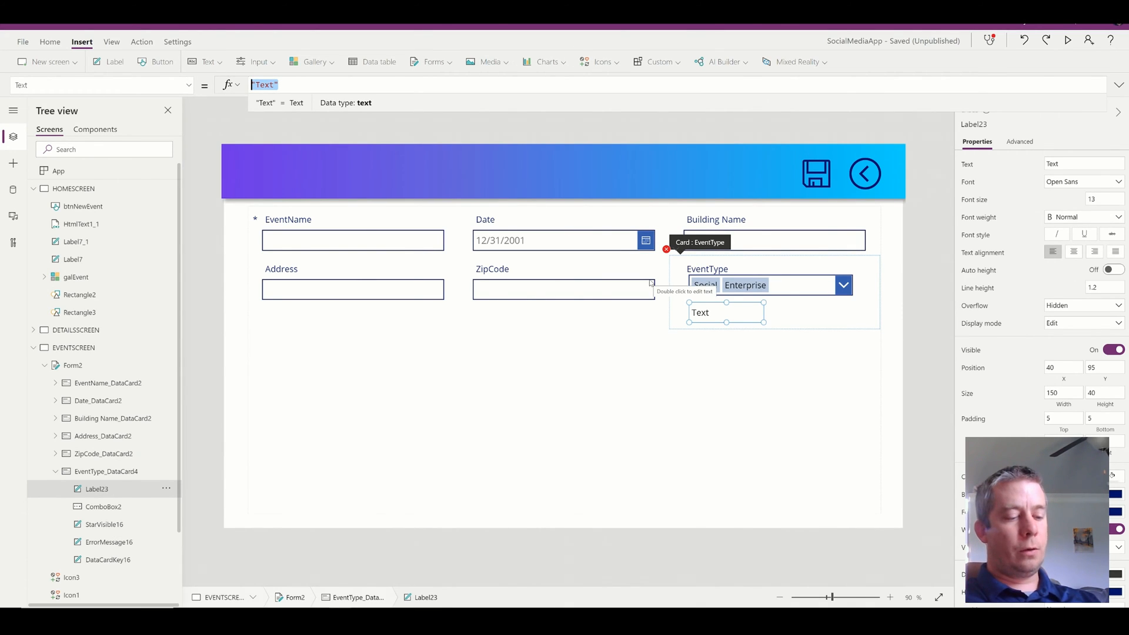
# - Write Label23's Text formula as Concat(ComboBox2.SelectedItems, Value, ", ")
pyautogui.write('Concat(')
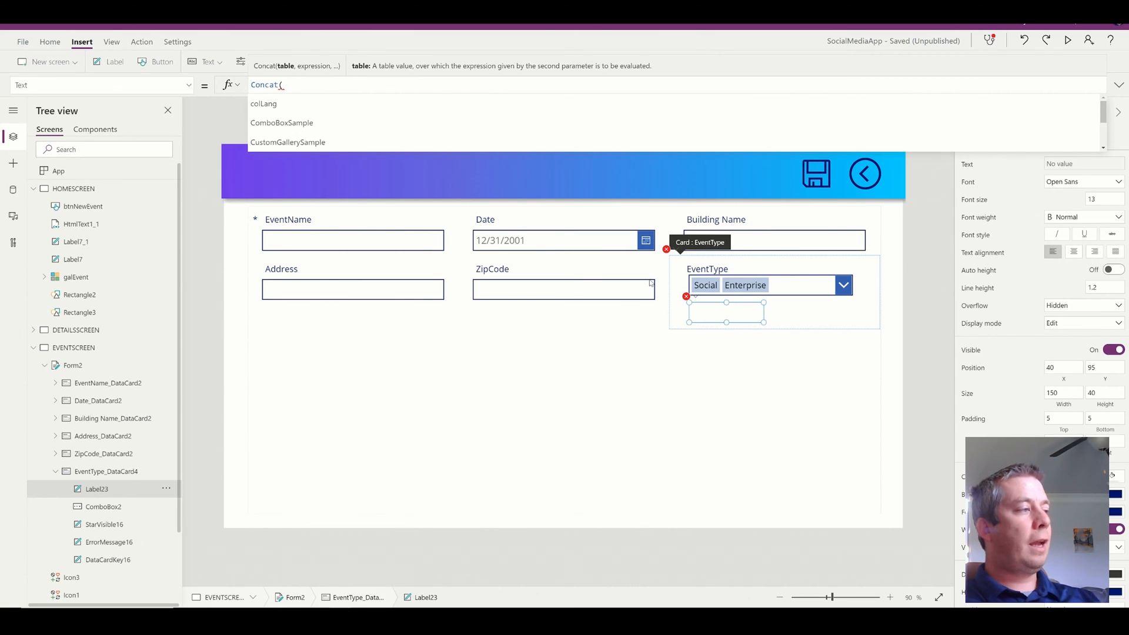
pyautogui.write('Combox')
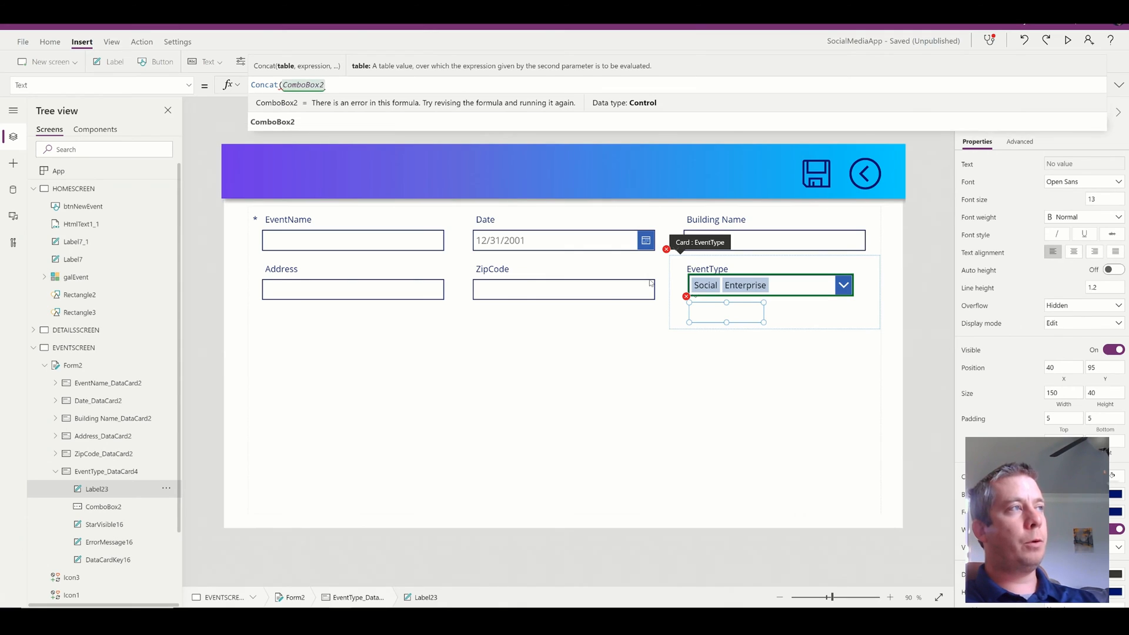
pyautogui.write('.Sele')
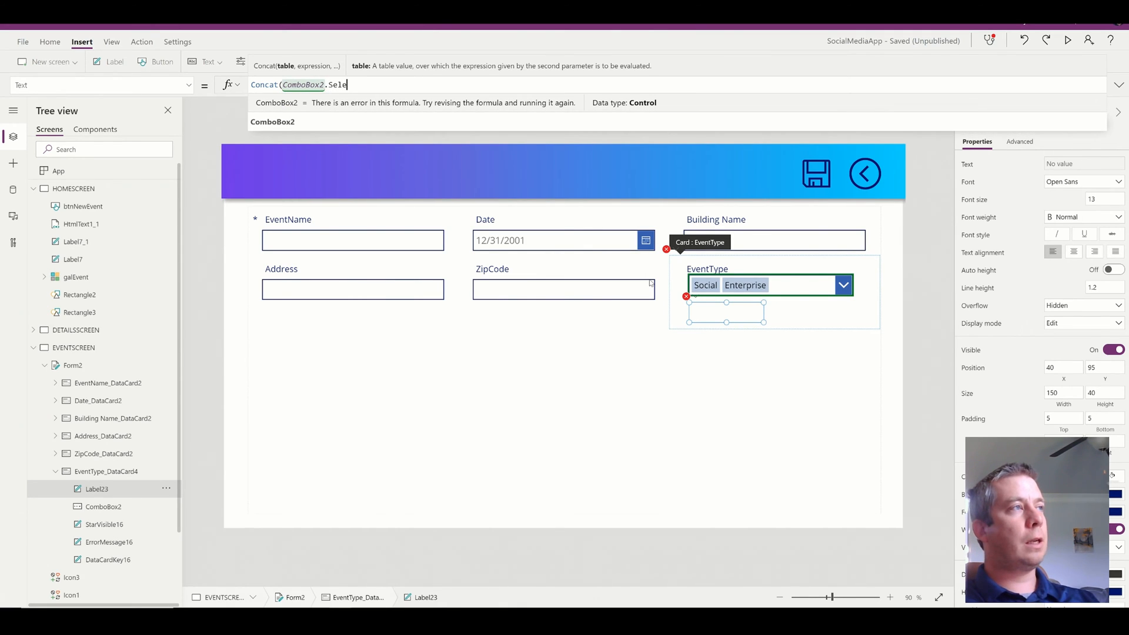
pyautogui.write('ctedItems.Value')
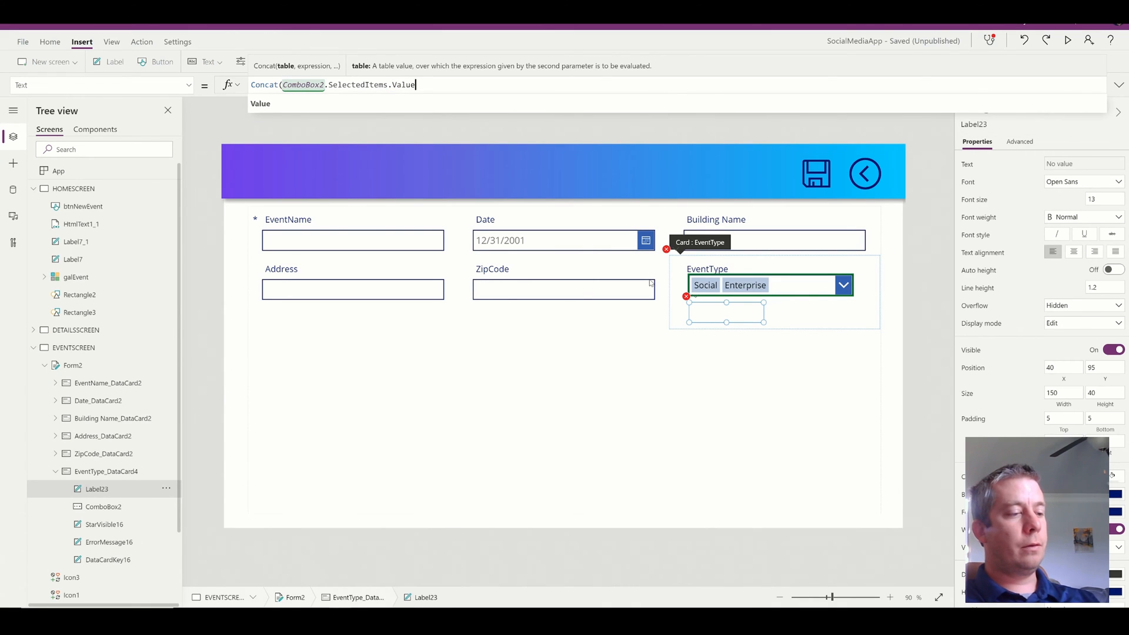
pyautogui.press('Backspace')
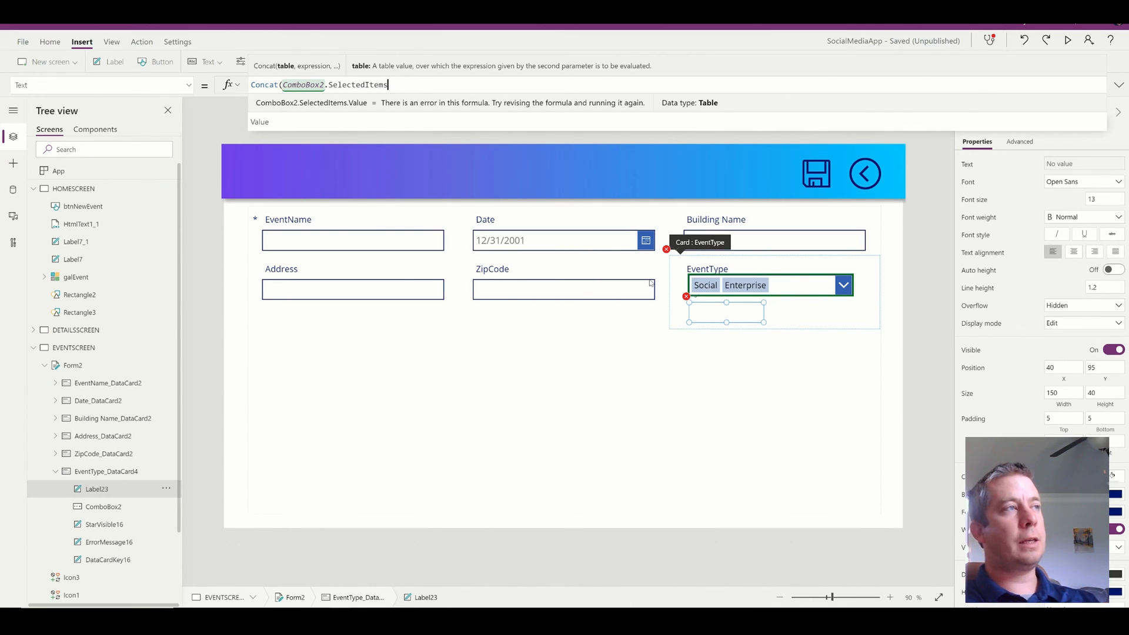
pyautogui.write(',')
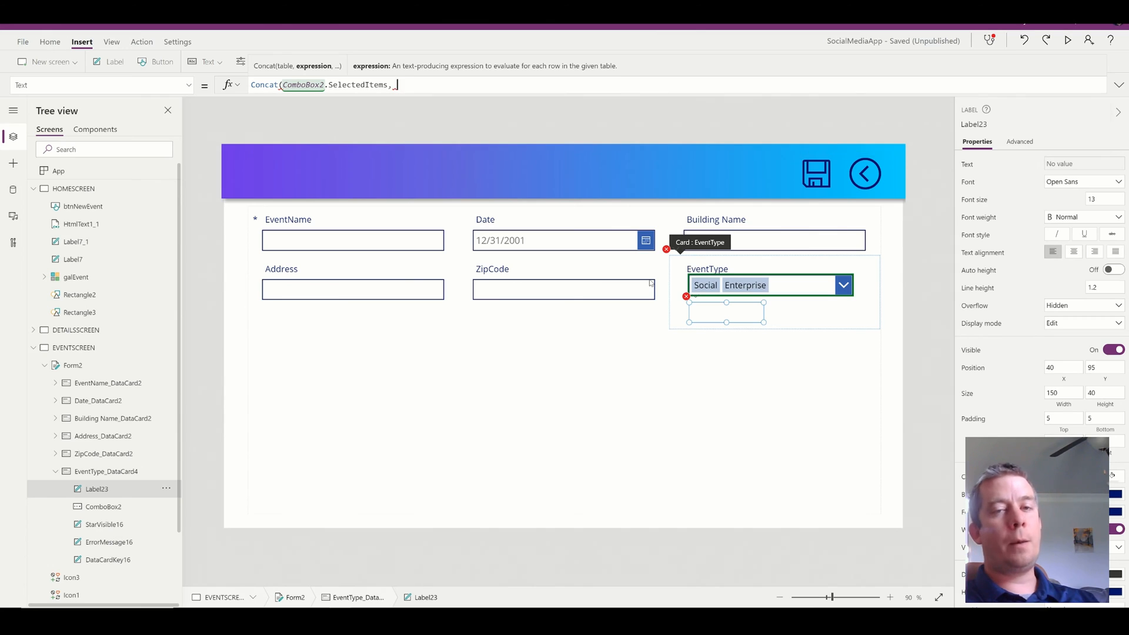
pyautogui.write('Value,')
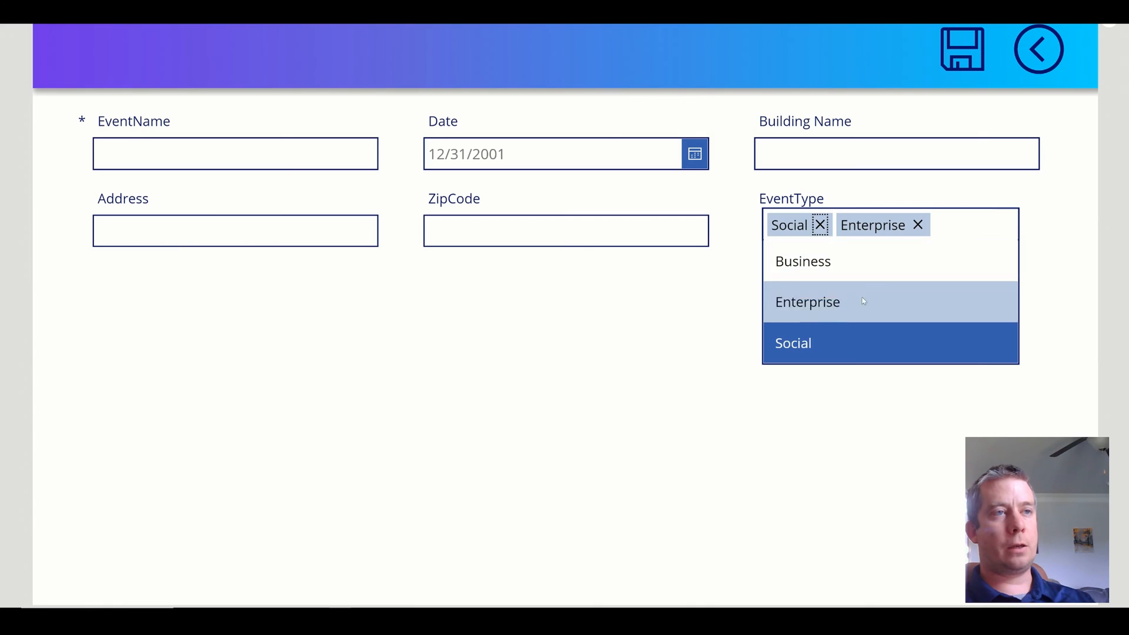
# - Add Business in preview, set EventType_DataCard4's Update to Label23.Text, and preview again
pyautogui.click(802, 260)
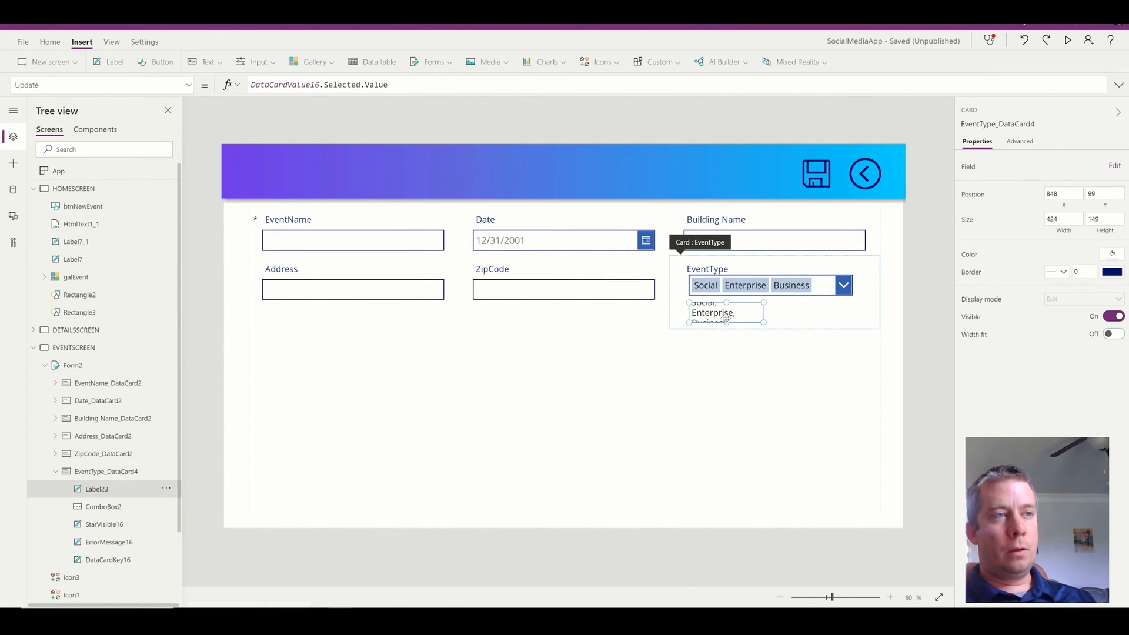
pyautogui.click(745, 312)
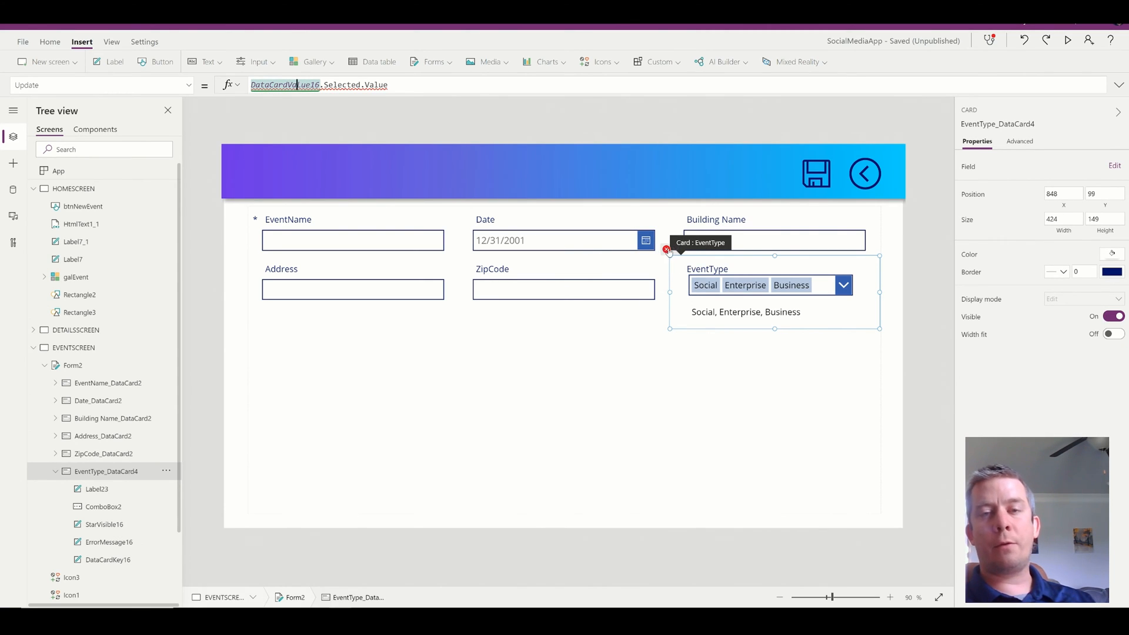
pyautogui.moveTo(331, 115)
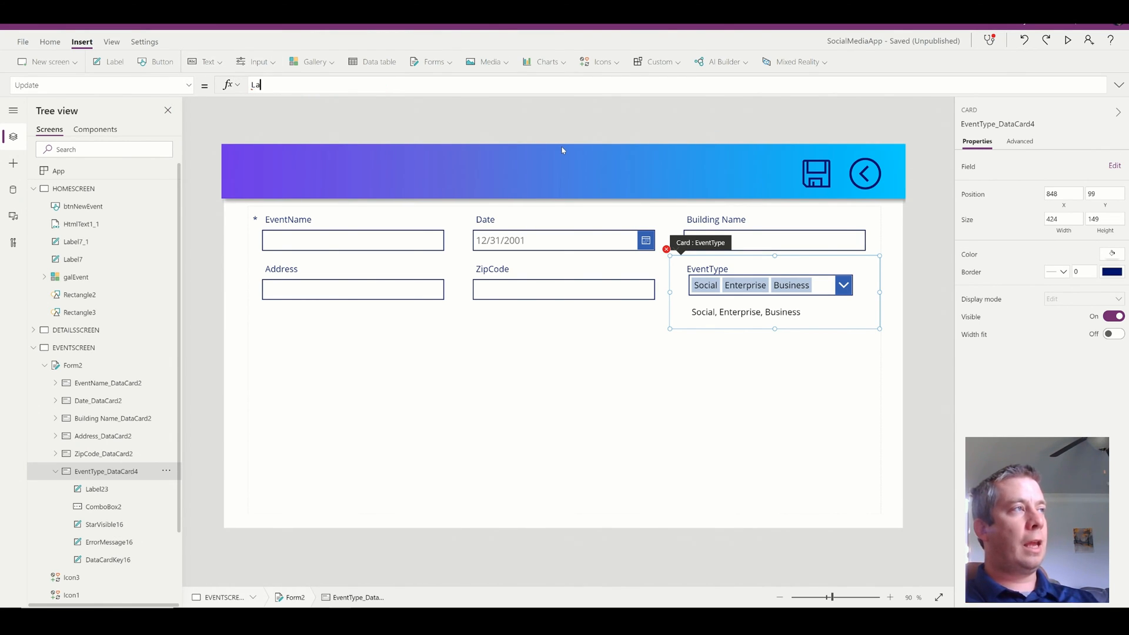
pyautogui.write('Label')
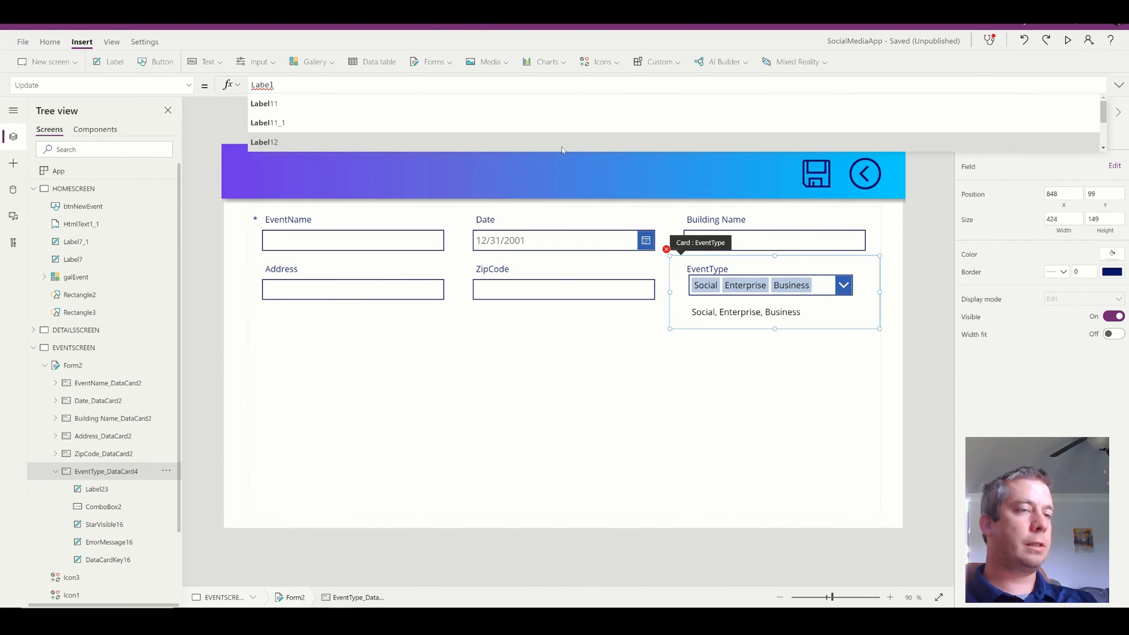
pyautogui.moveTo(344, 375)
pyautogui.write('23.Text')
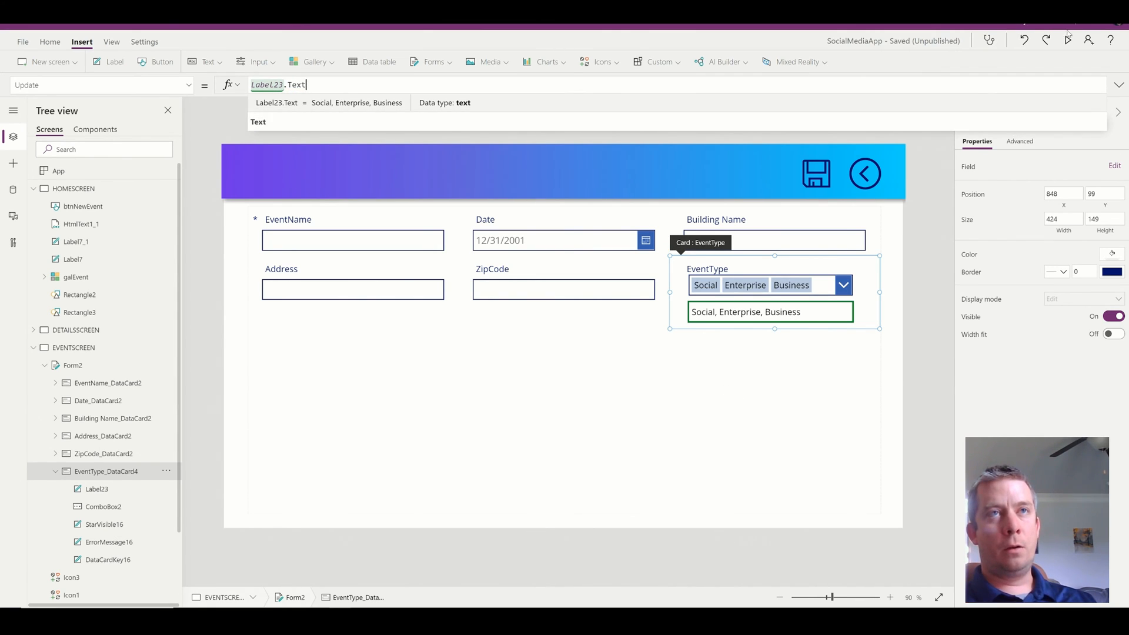
pyautogui.click(73, 365)
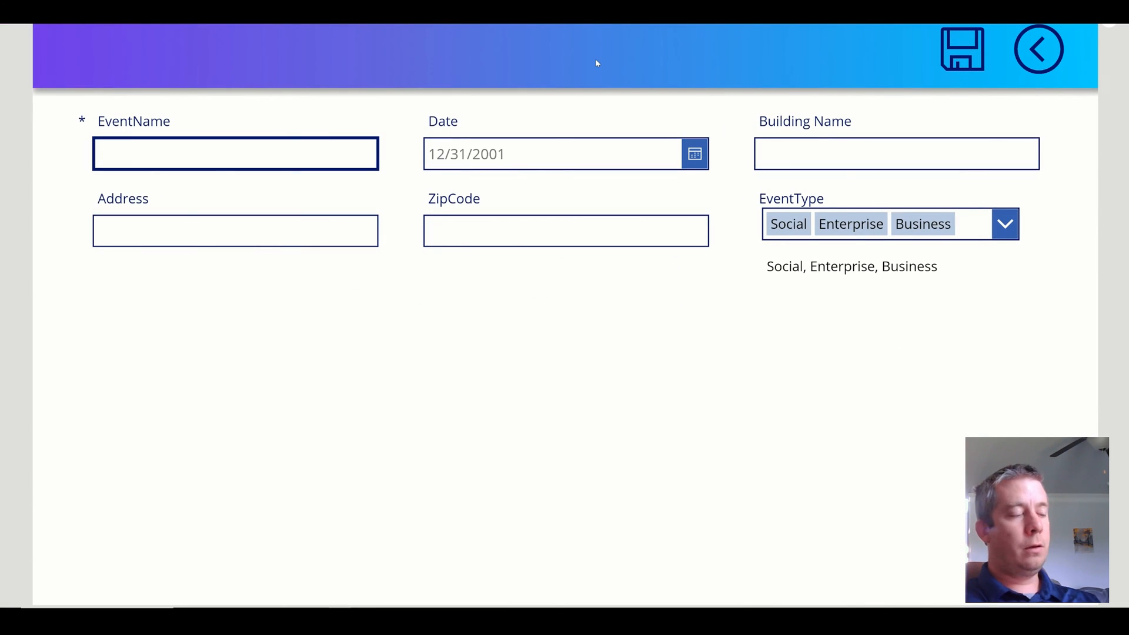
# - Enter NewTest as the event name and pick 6/15/2021 as the date
pyautogui.write('NewTest')
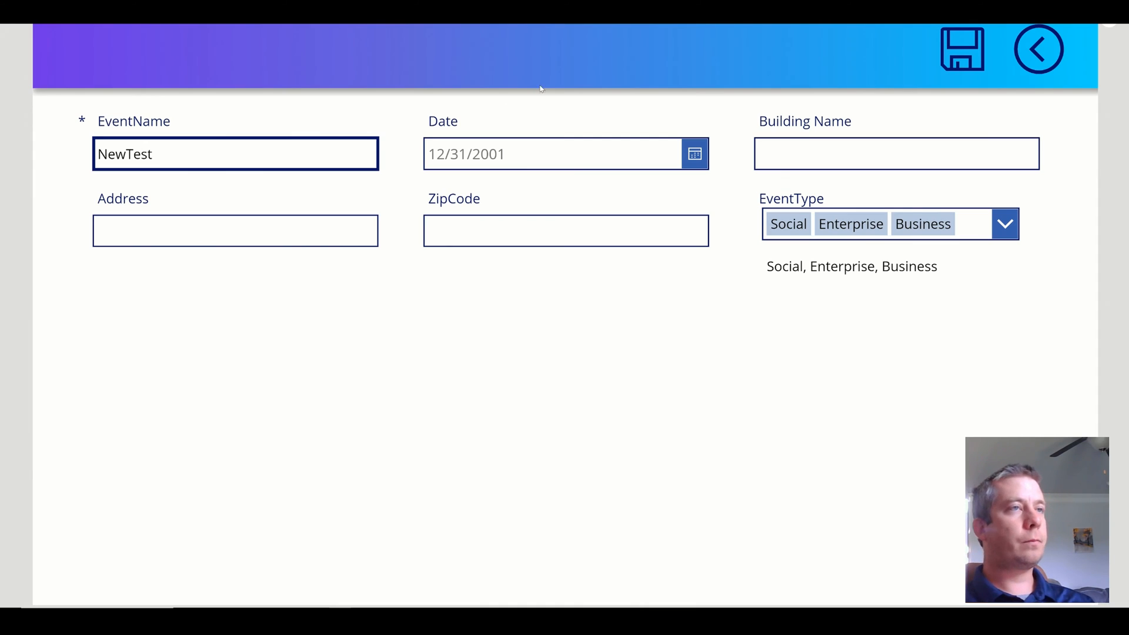
pyautogui.click(693, 154)
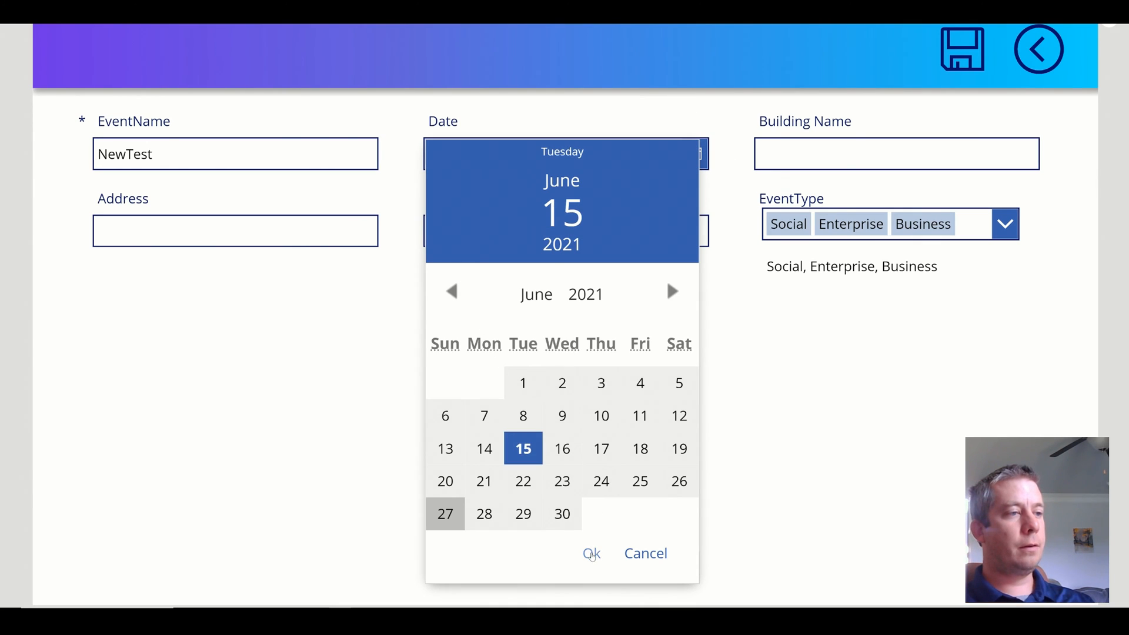
pyautogui.click(590, 553)
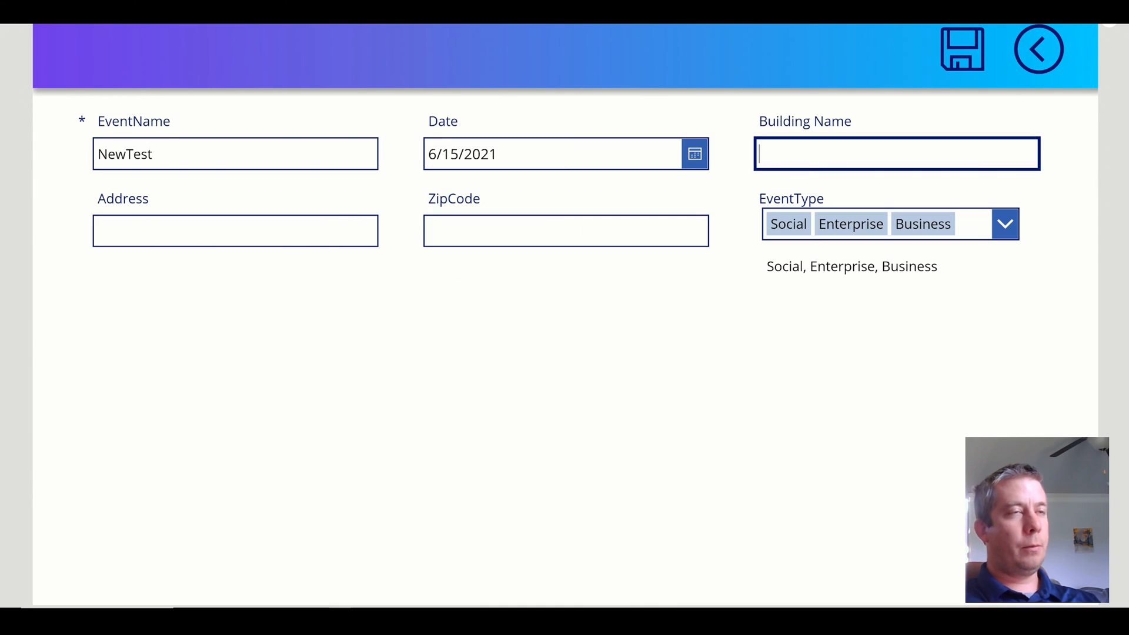
# - Fill Building NewTest Building, Address 123 NewTest, ZipCode 23432, and save the event
pyautogui.write('NewTest Buildin')
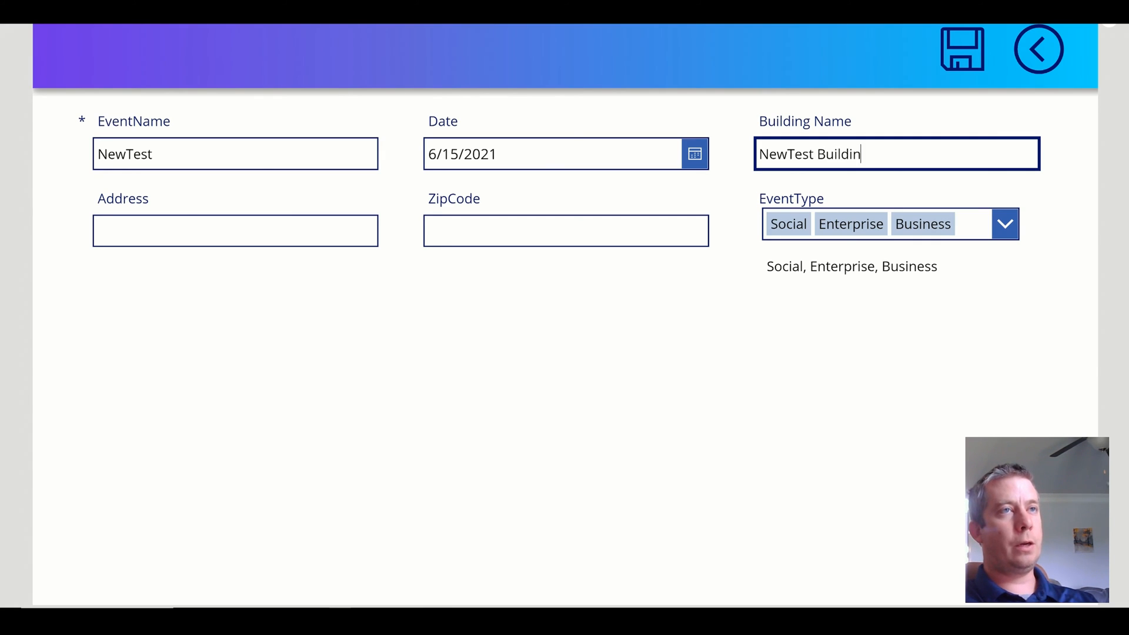
pyautogui.click(235, 231)
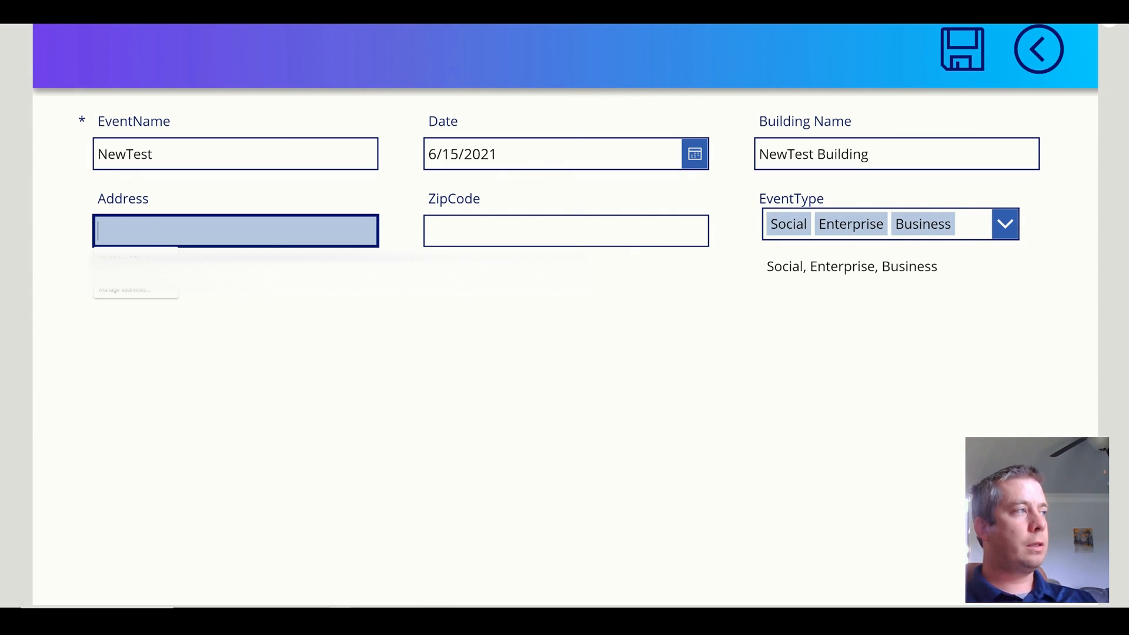
pyautogui.write('123 New')
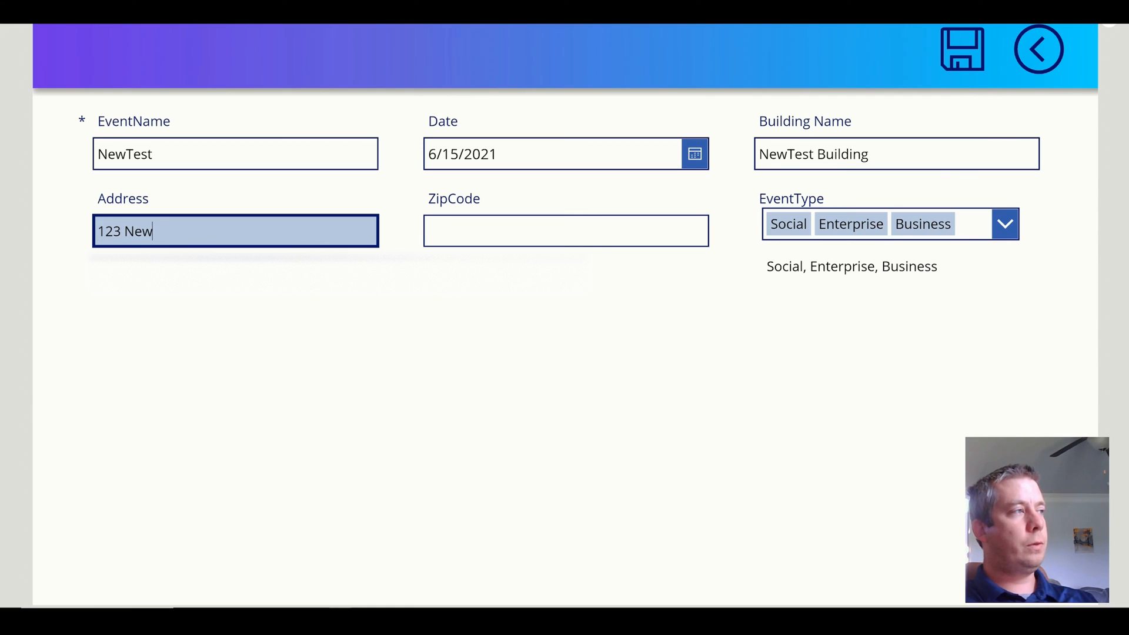
pyautogui.write('234')
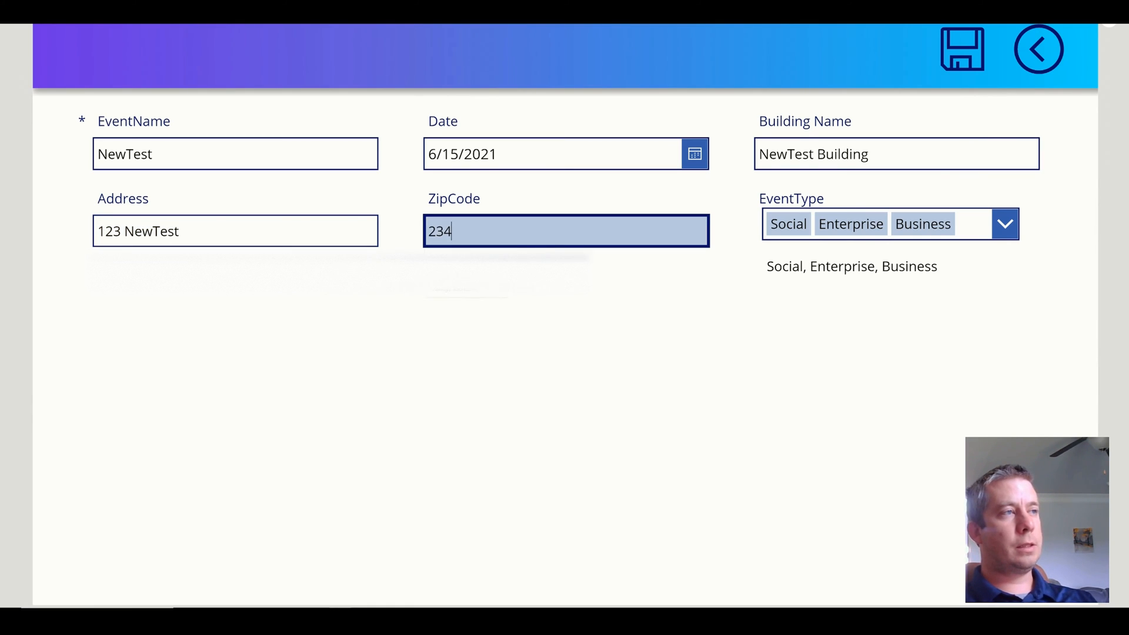
pyautogui.write('32')
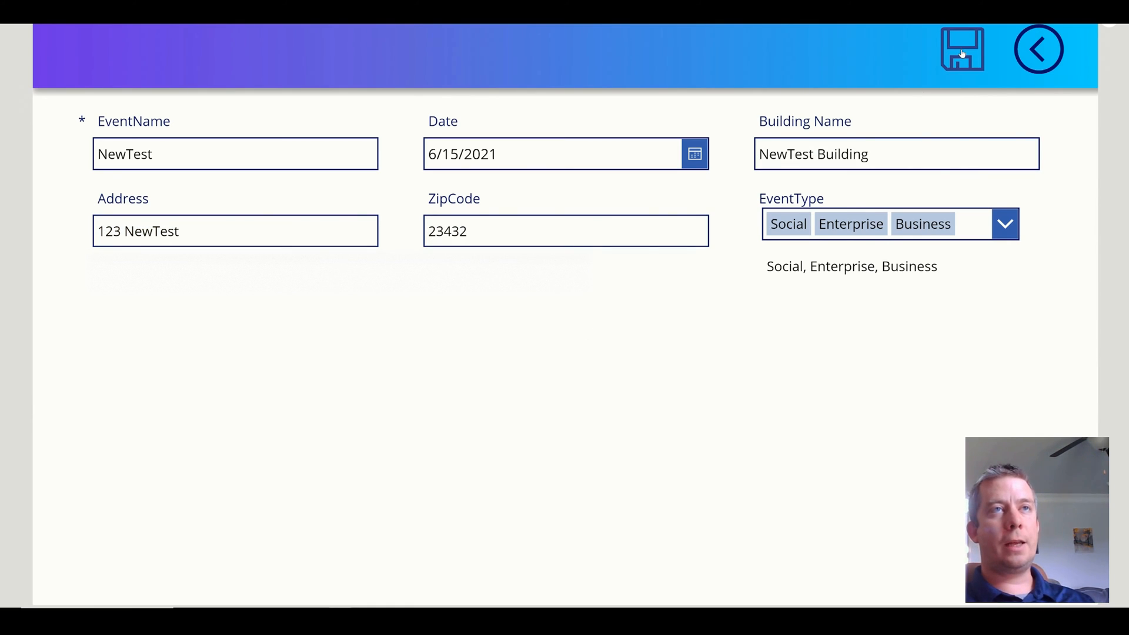
pyautogui.click(962, 49)
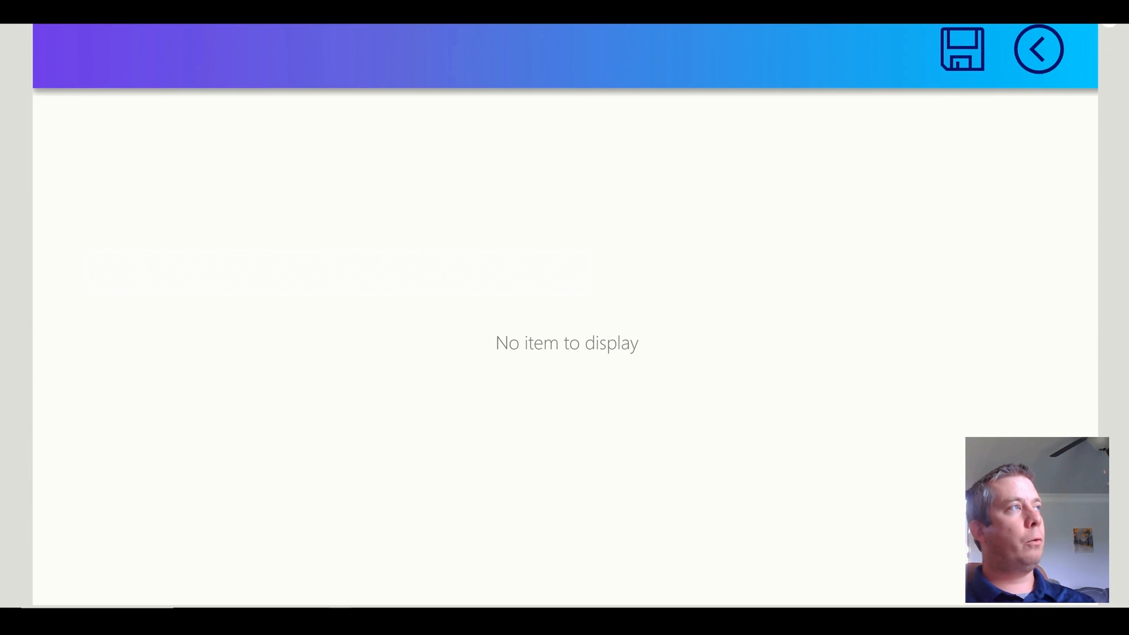
pyautogui.click(1039, 49)
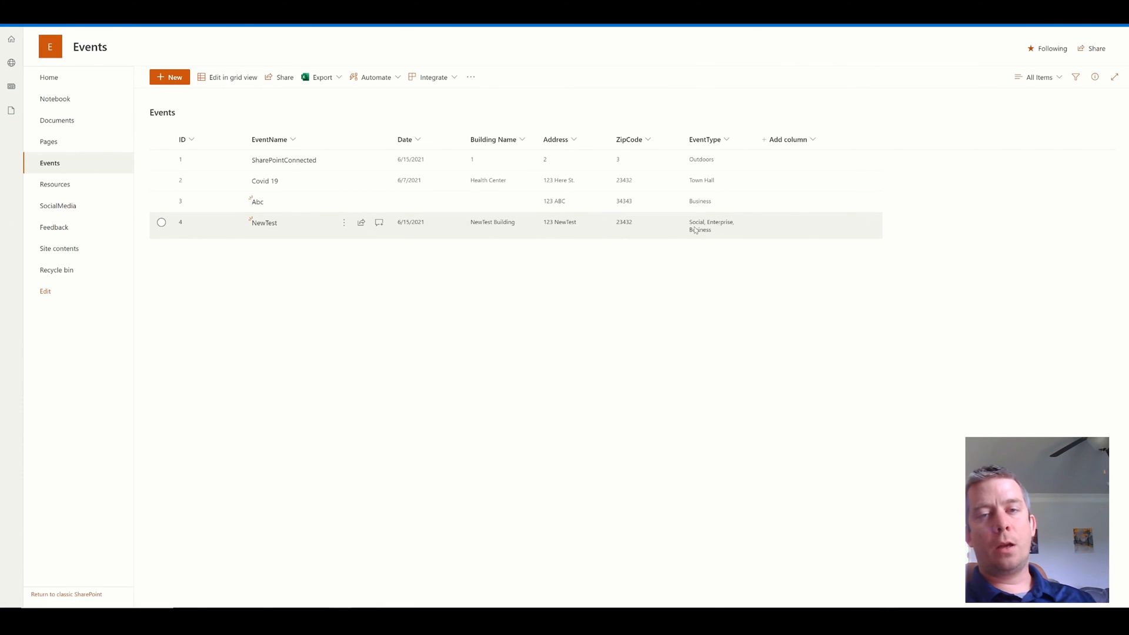
pyautogui.moveTo(709, 226)
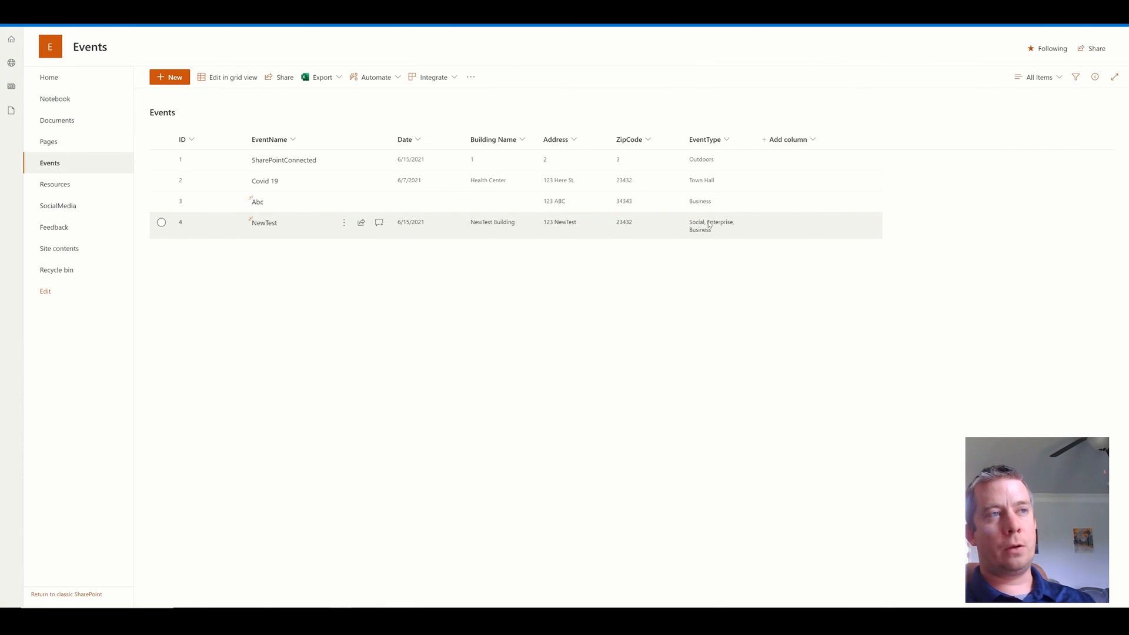
pyautogui.moveTo(728, 231)
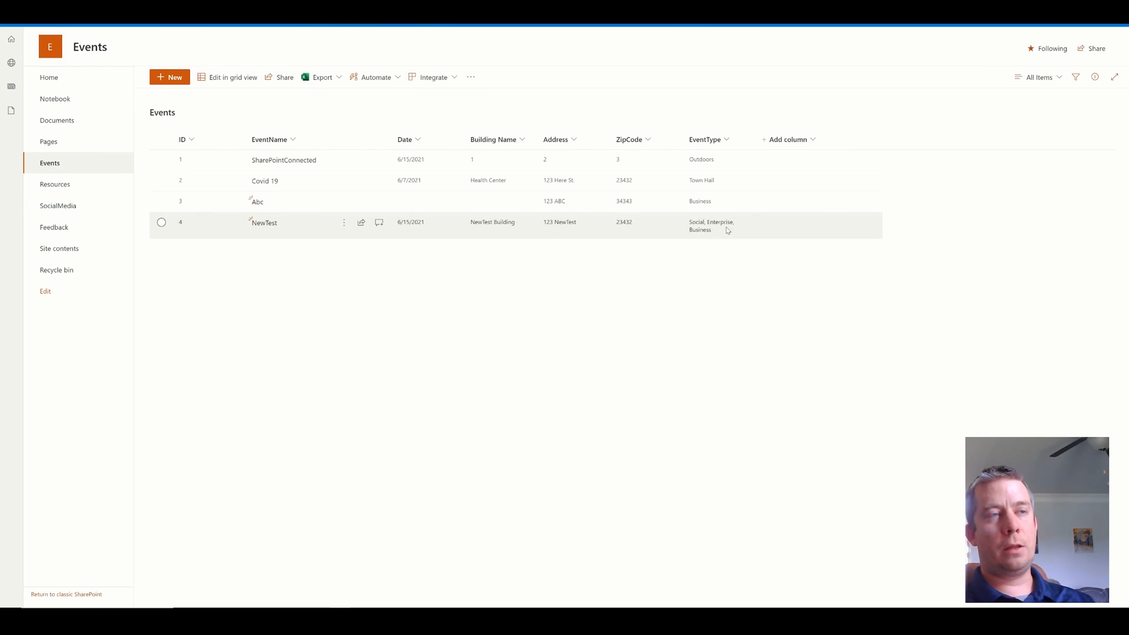
pyautogui.moveTo(768, 305)
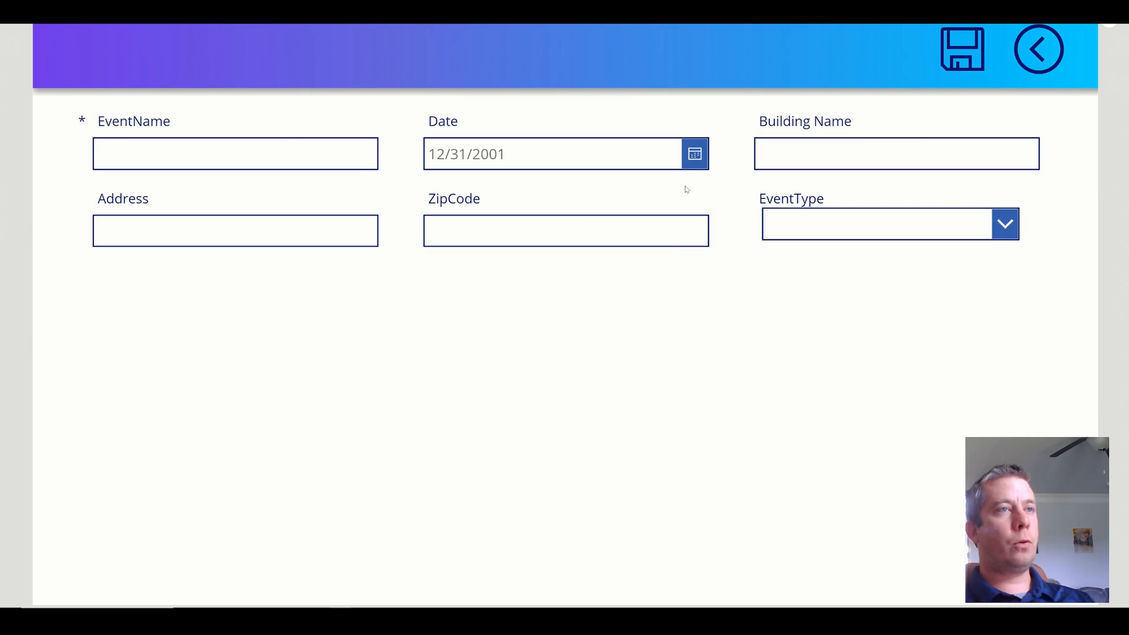
# - Exit preview and inspect ComboBox2 Items, the card's Update, and SubmitForm(Form2)
pyautogui.click(1005, 224)
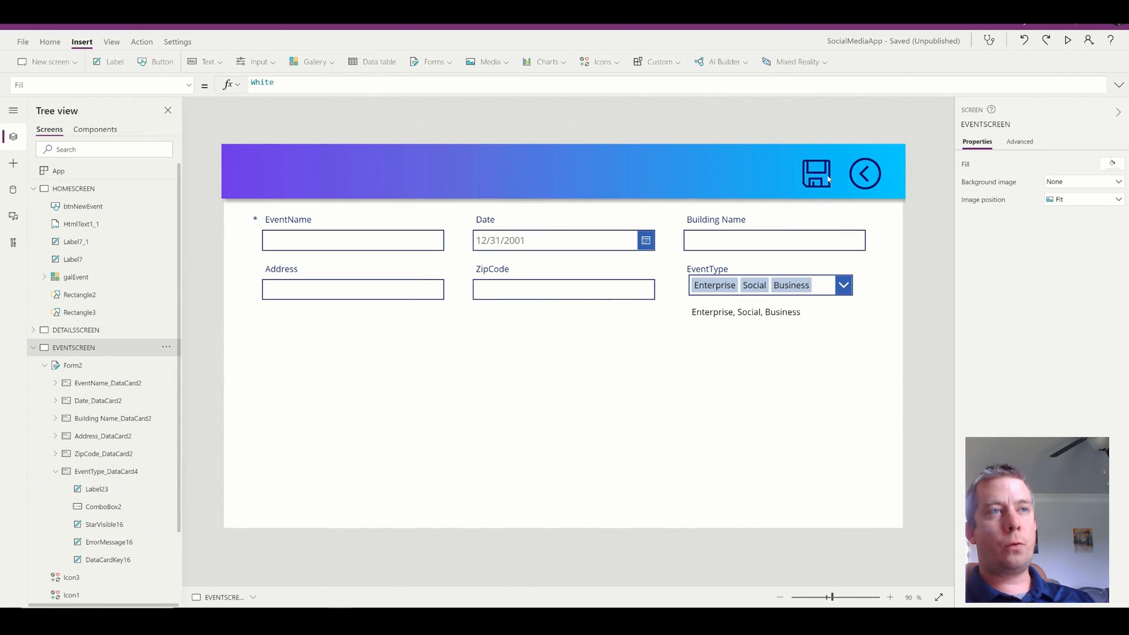
pyautogui.click(745, 311)
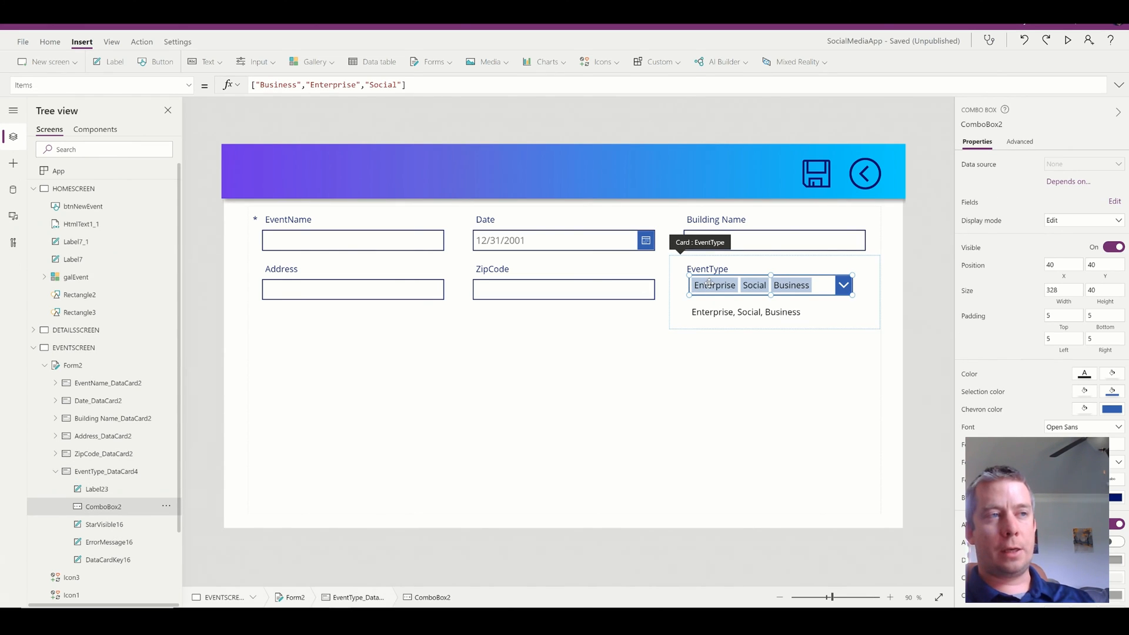
pyautogui.click(745, 312)
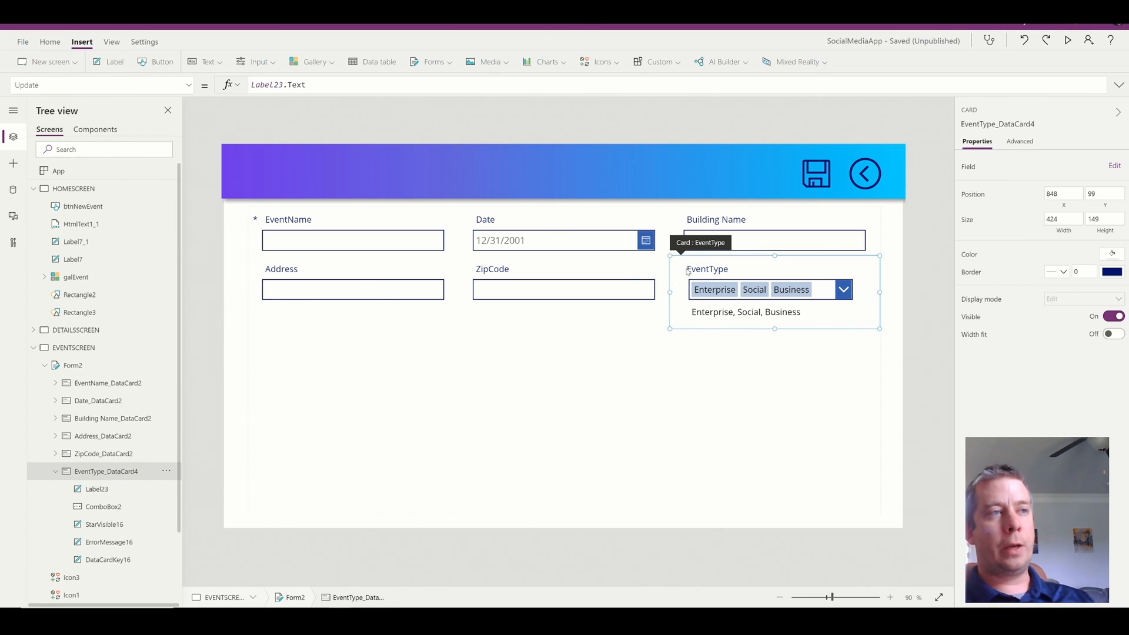
pyautogui.click(816, 173)
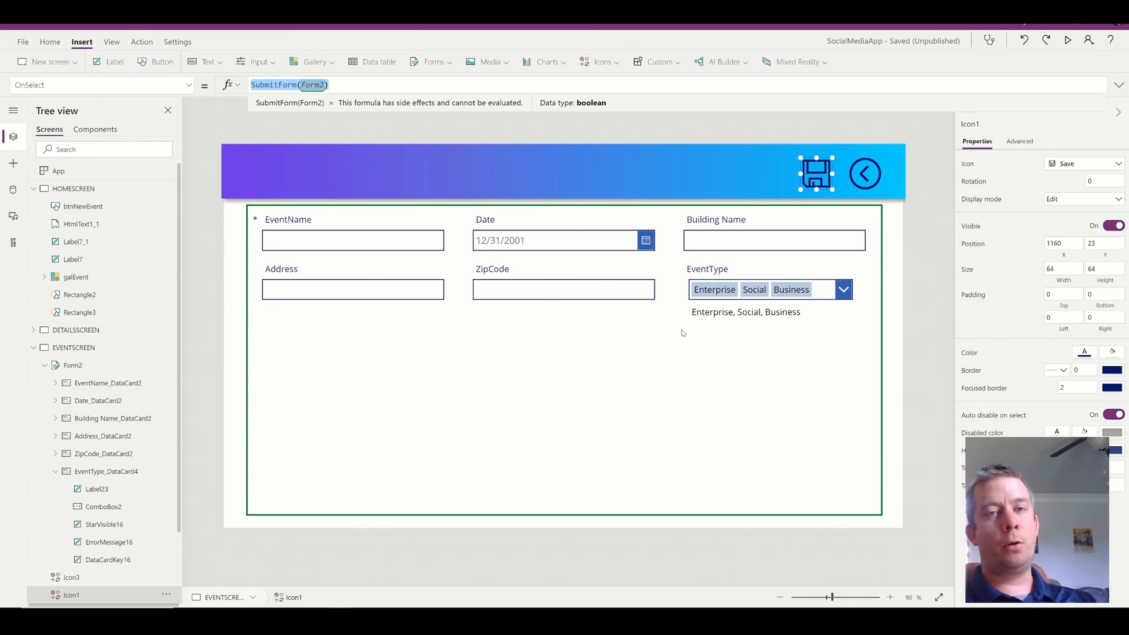
pyautogui.moveTo(703, 305)
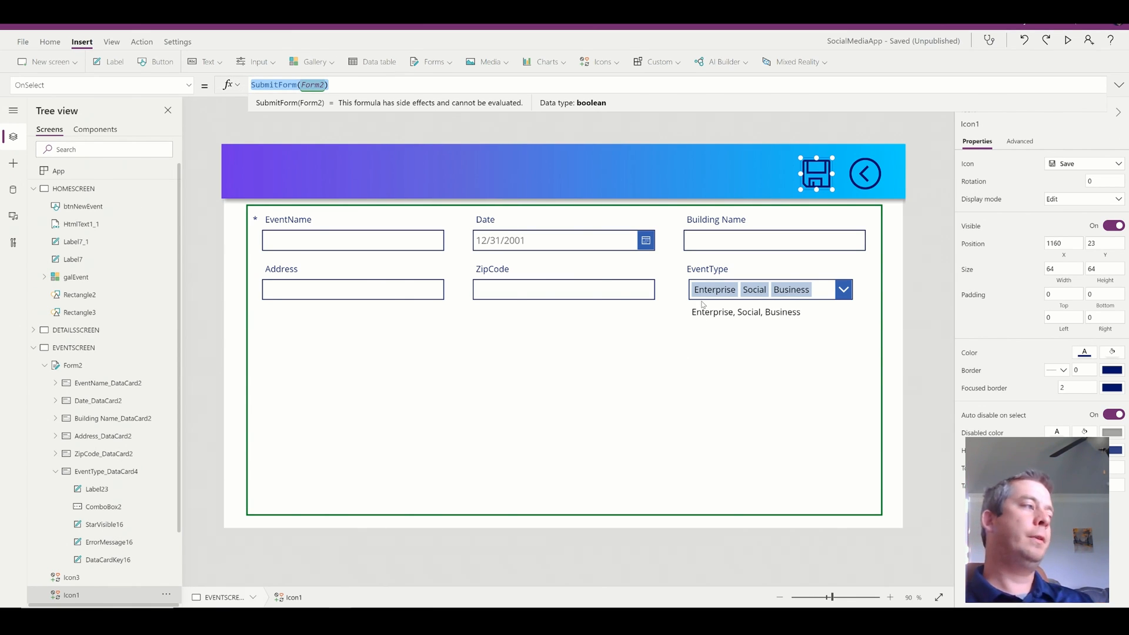
pyautogui.moveTo(683, 360)
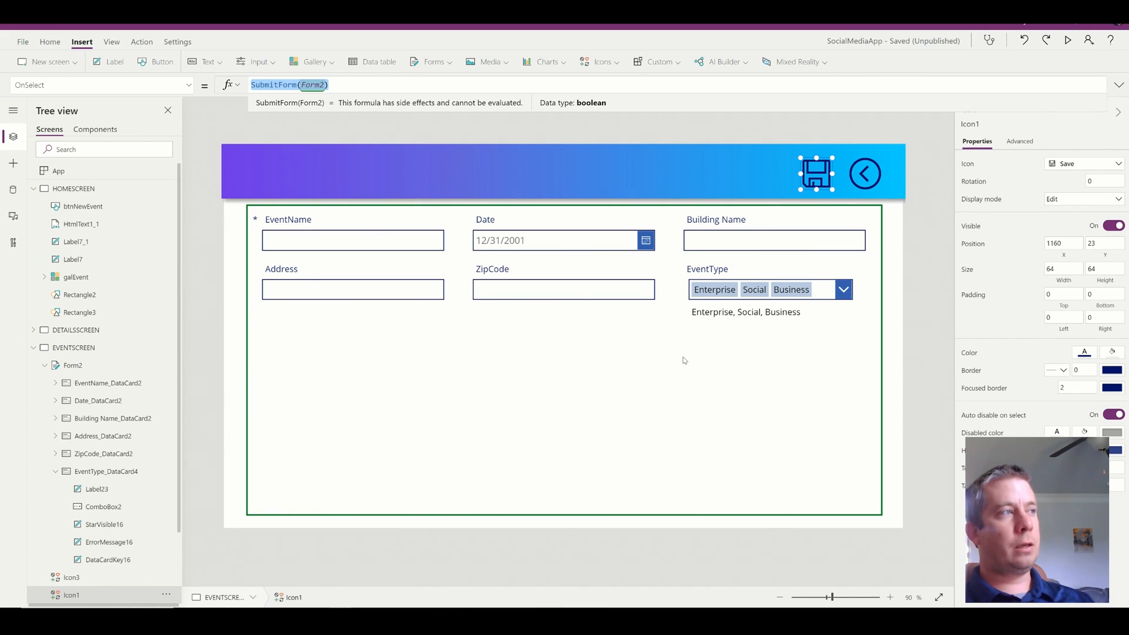